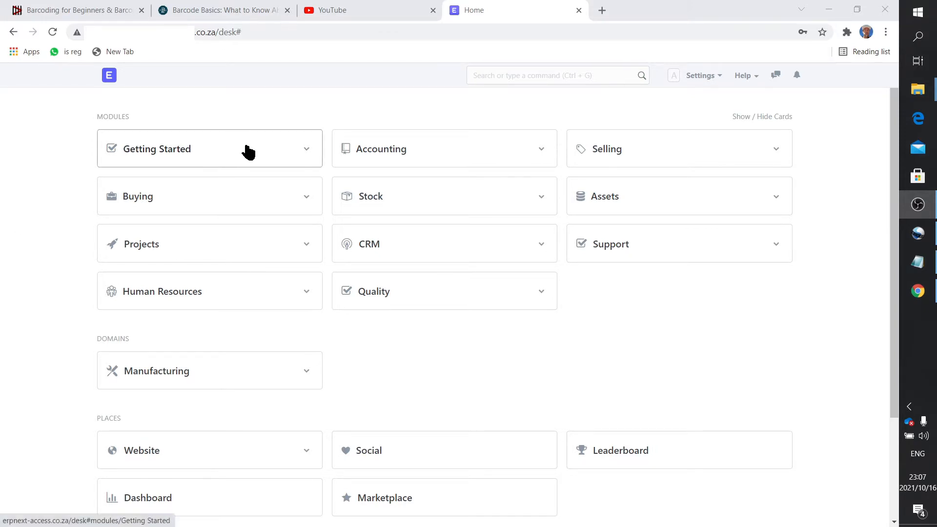
{"action": "mouse_move", "coordinate": [250, 133]}
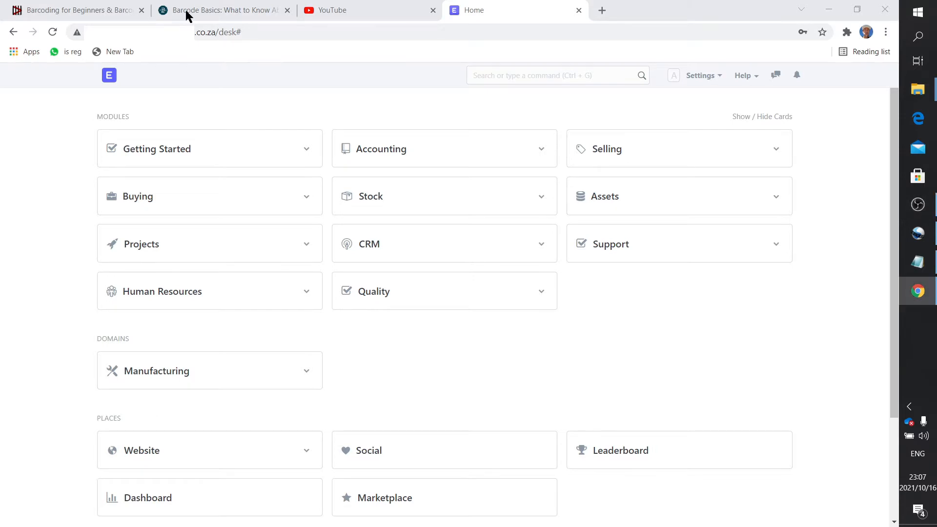
Bring the Barcode Basics article's UPC digit-group diagram into view in Chrome.
{"action": "left_click", "coordinate": [224, 10]}
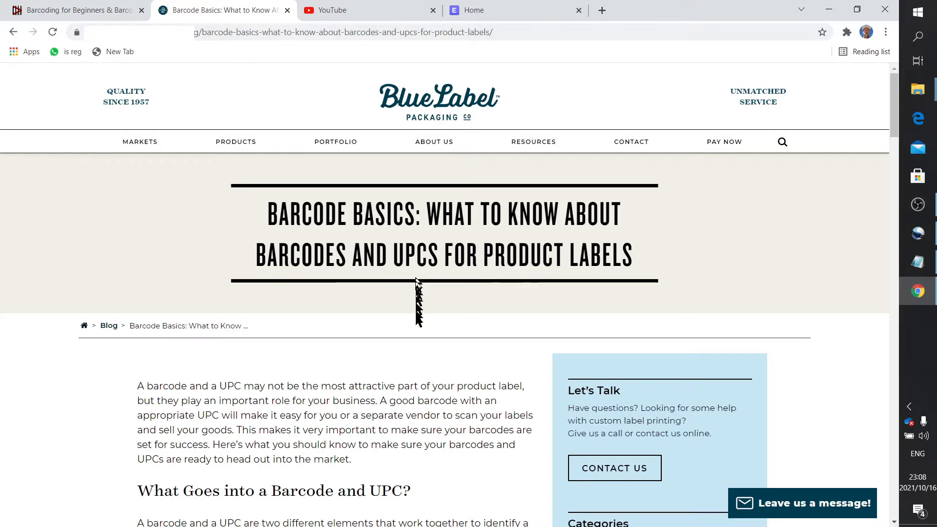
{"action": "mouse_move", "coordinate": [417, 360]}
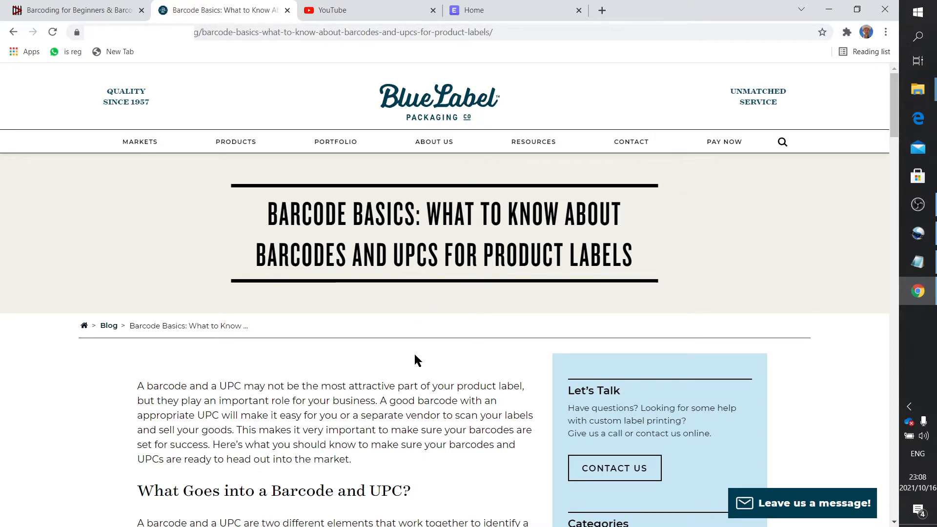
{"action": "scroll", "scroll_direction": "down", "scroll_amount": 3}
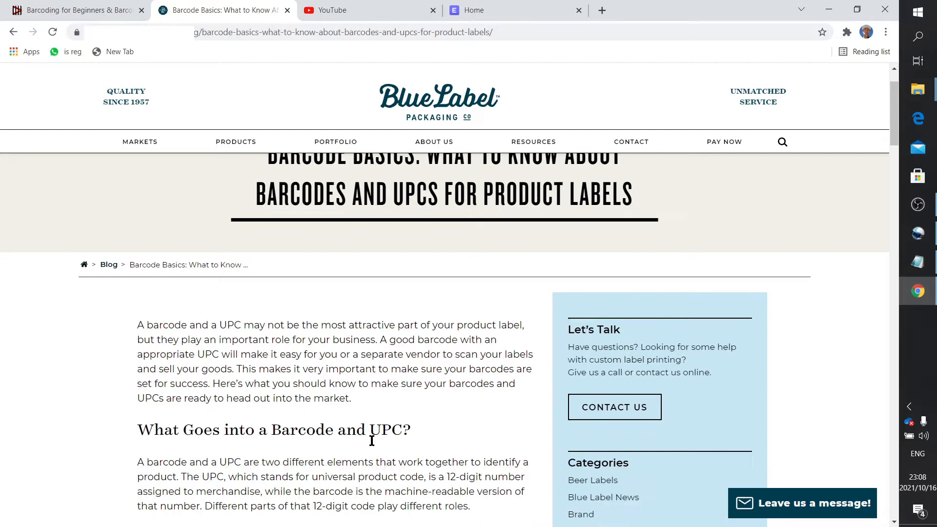
{"action": "scroll", "scroll_direction": "down", "scroll_amount": 3}
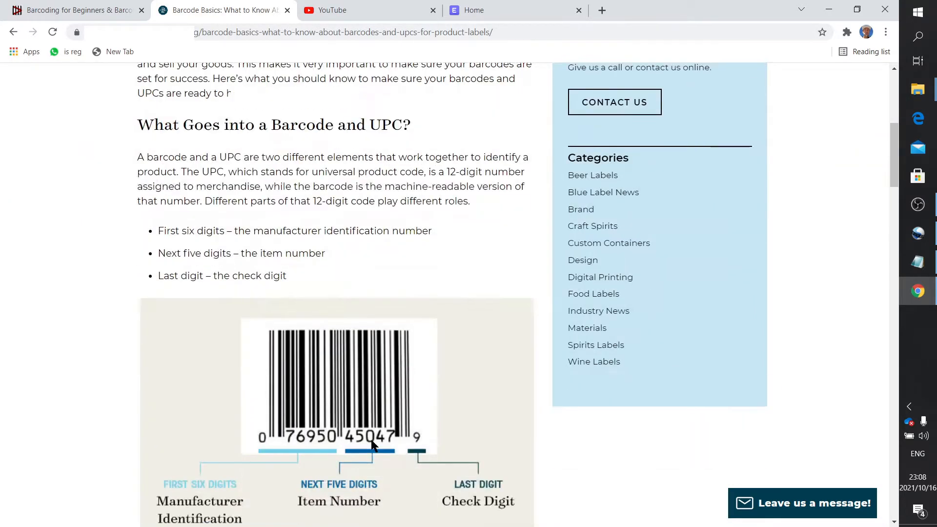
{"action": "scroll", "scroll_direction": "down", "scroll_amount": 3}
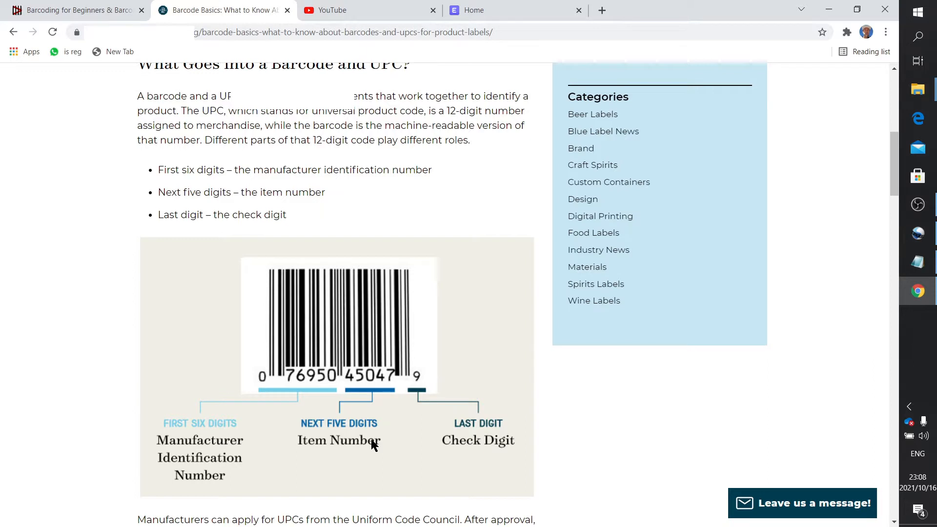
{"action": "mouse_move", "coordinate": [251, 126]}
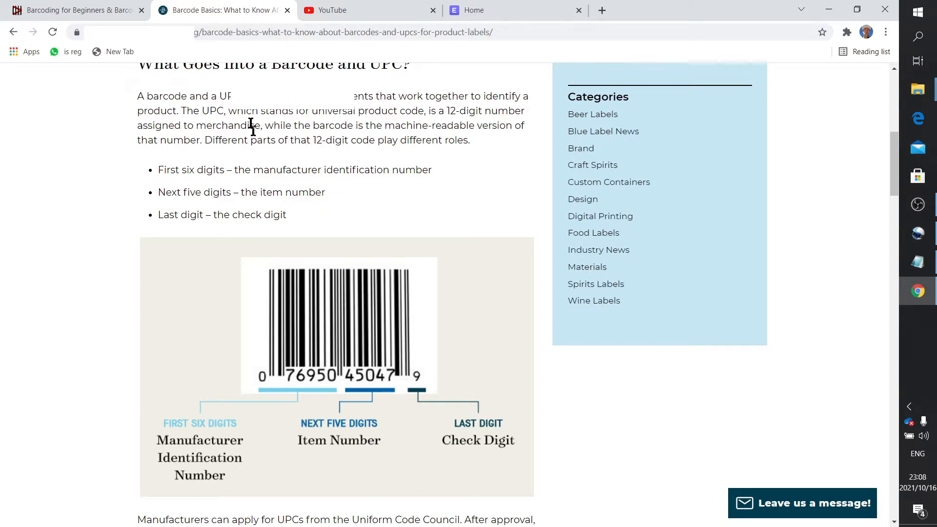
{"action": "mouse_move", "coordinate": [242, 111]}
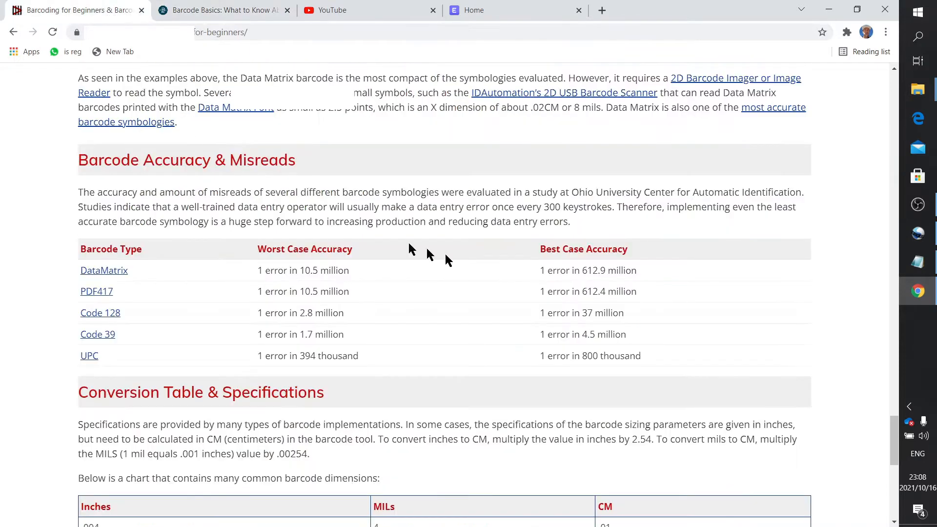
{"action": "mouse_move", "coordinate": [484, 272]}
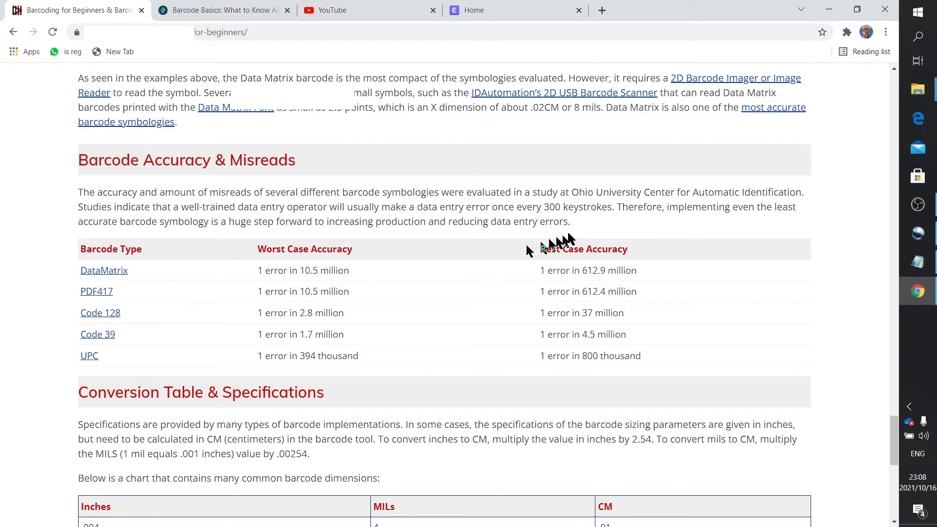
{"action": "mouse_move", "coordinate": [614, 199]}
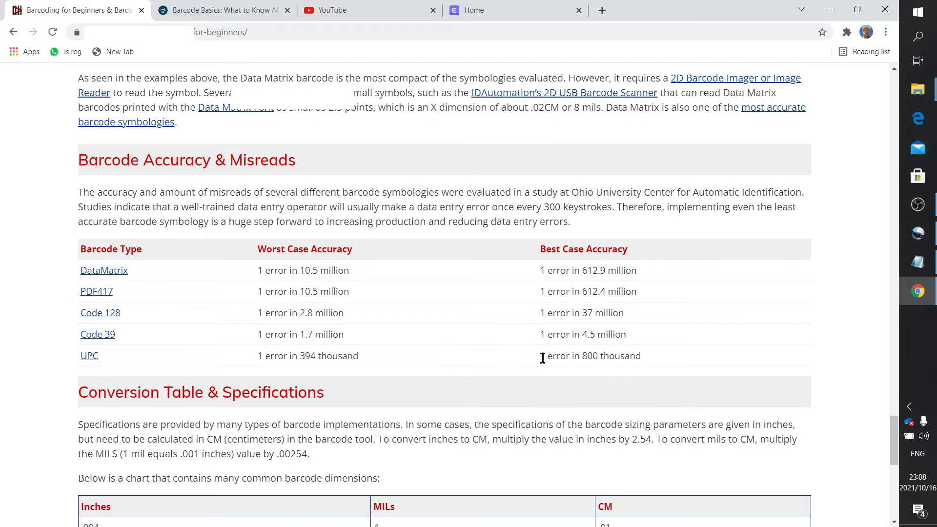
{"action": "mouse_move", "coordinate": [299, 249]}
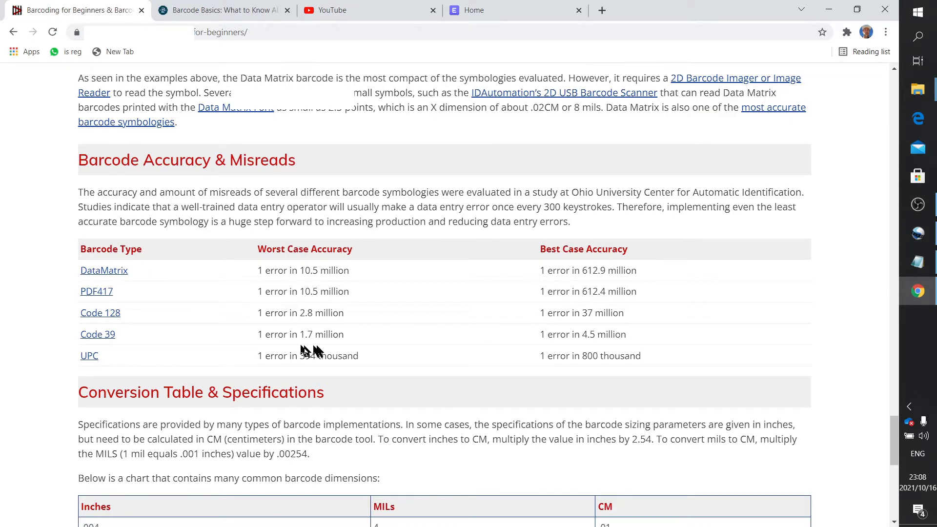
{"action": "mouse_move", "coordinate": [540, 355]}
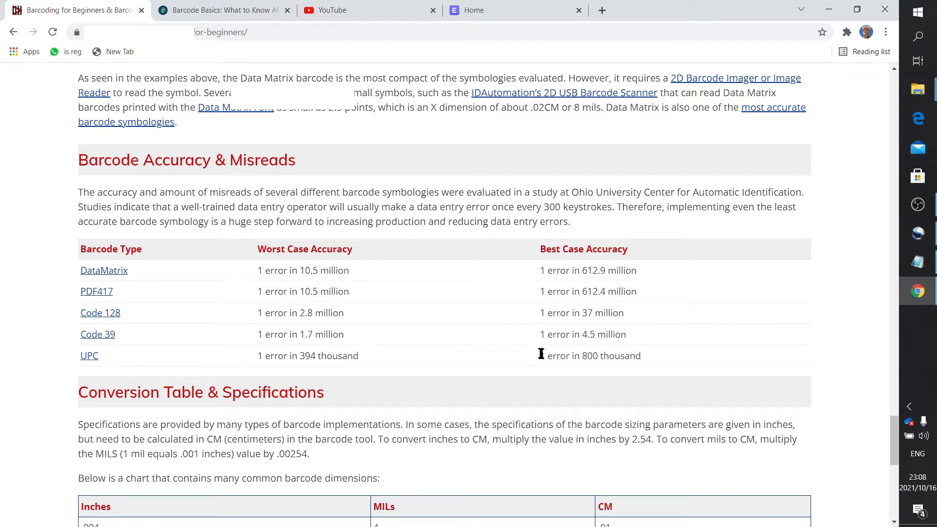
{"action": "mouse_move", "coordinate": [606, 360]}
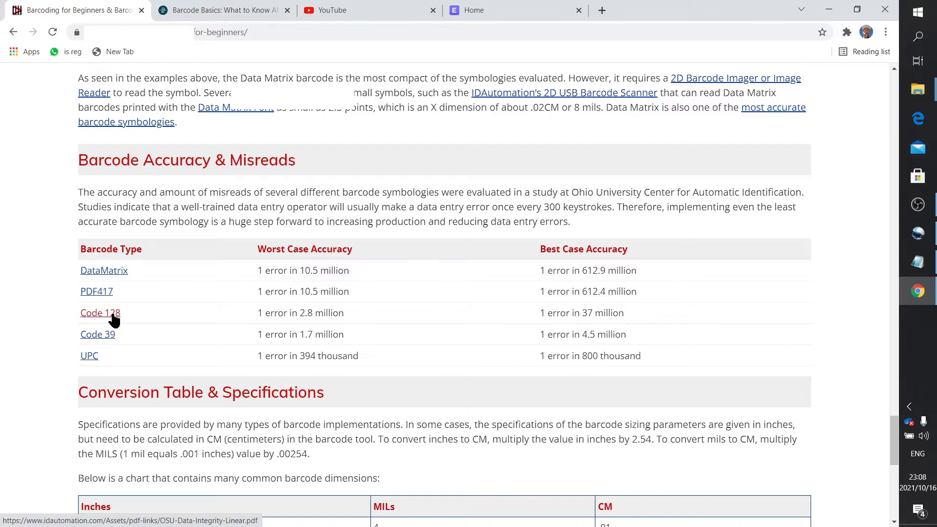
{"action": "mouse_move", "coordinate": [550, 326]}
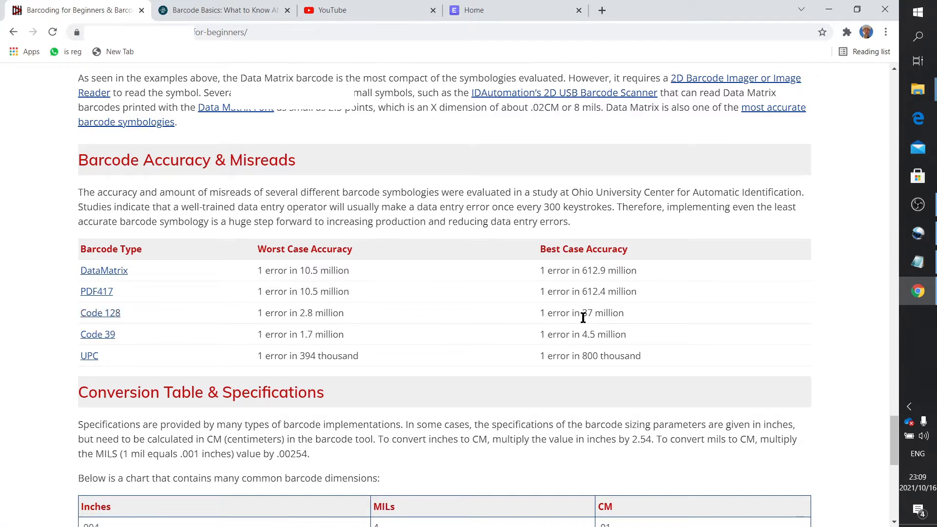
{"action": "mouse_move", "coordinate": [104, 271]}
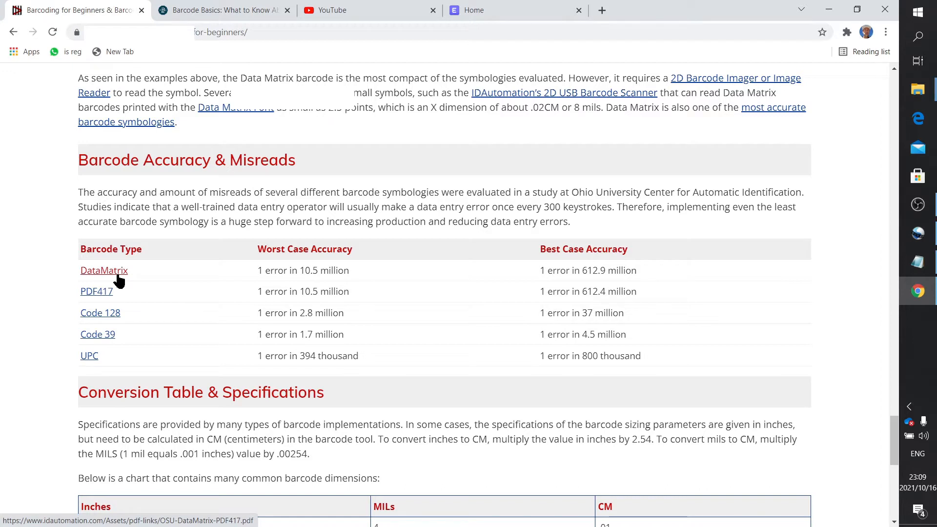
{"action": "mouse_move", "coordinate": [501, 292]}
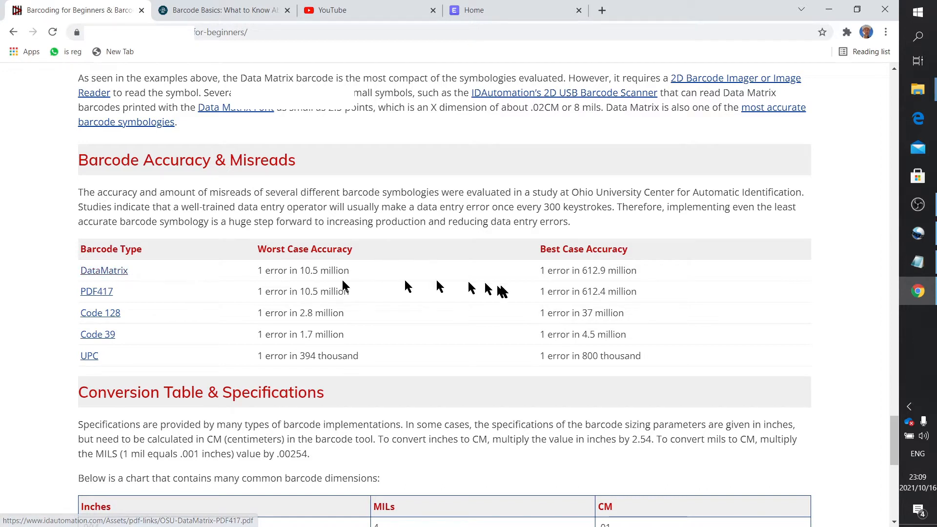
{"action": "mouse_move", "coordinate": [591, 270]}
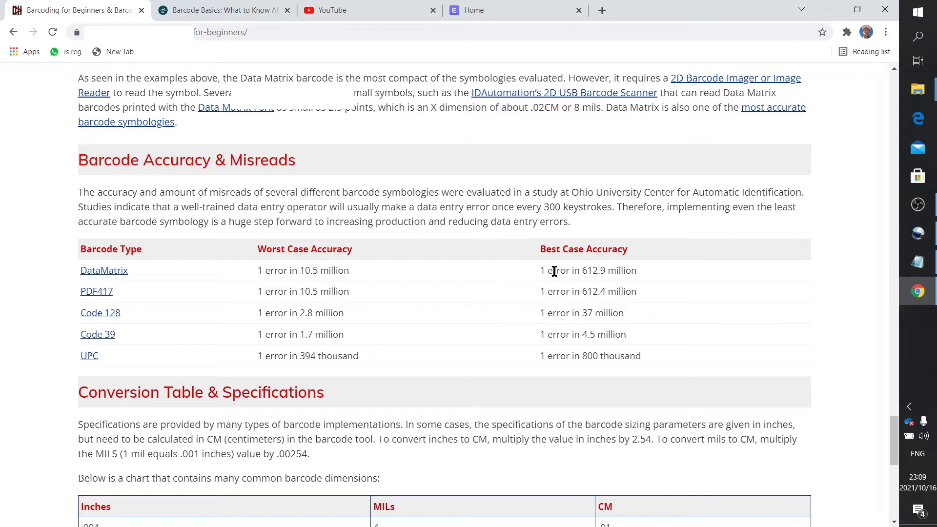
{"action": "mouse_move", "coordinate": [538, 276]}
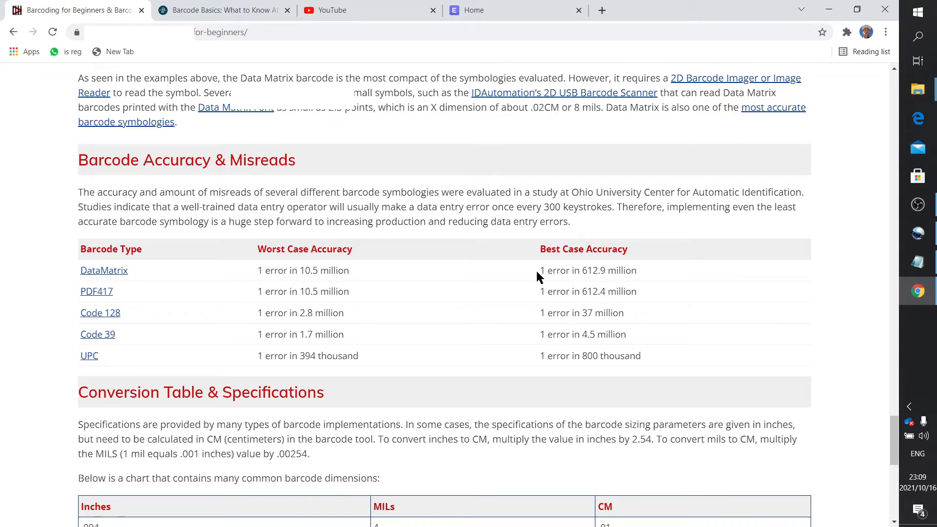
{"action": "mouse_move", "coordinate": [209, 320]}
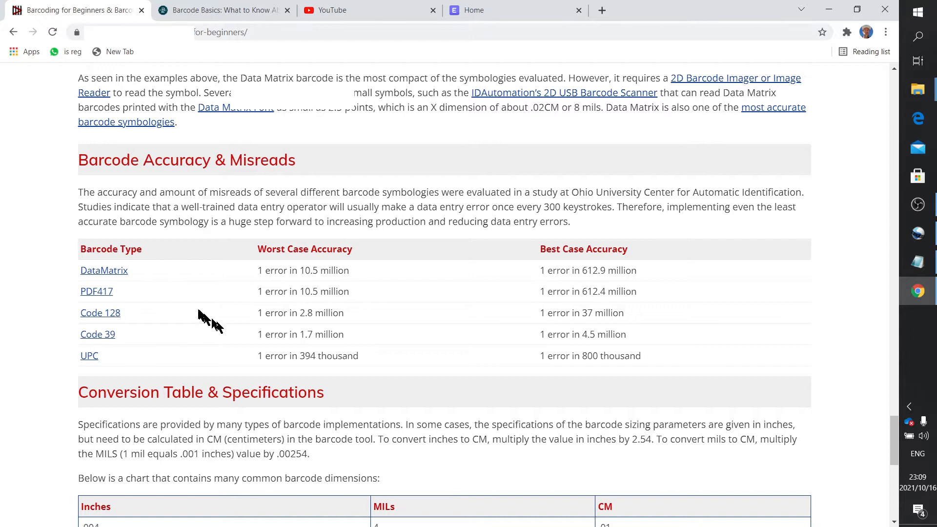
{"action": "mouse_move", "coordinate": [200, 315]}
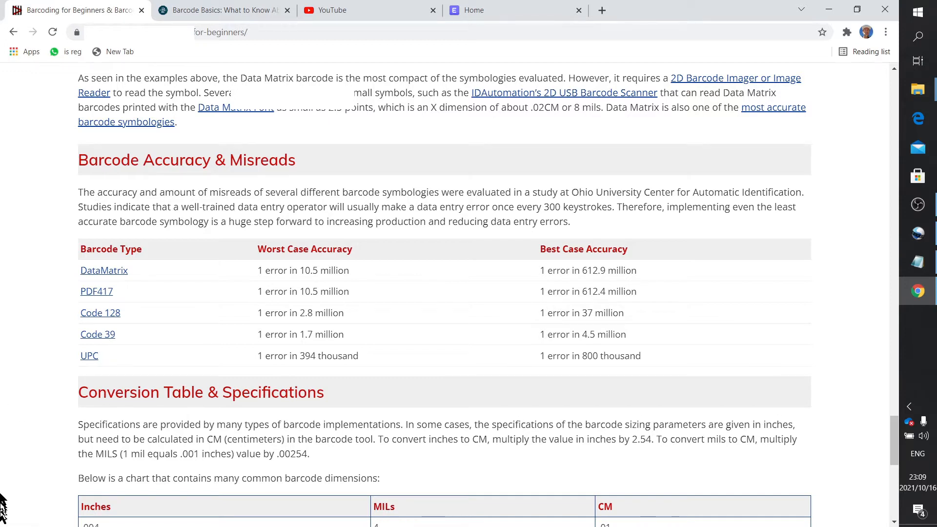
{"action": "mouse_move", "coordinate": [23, 377]}
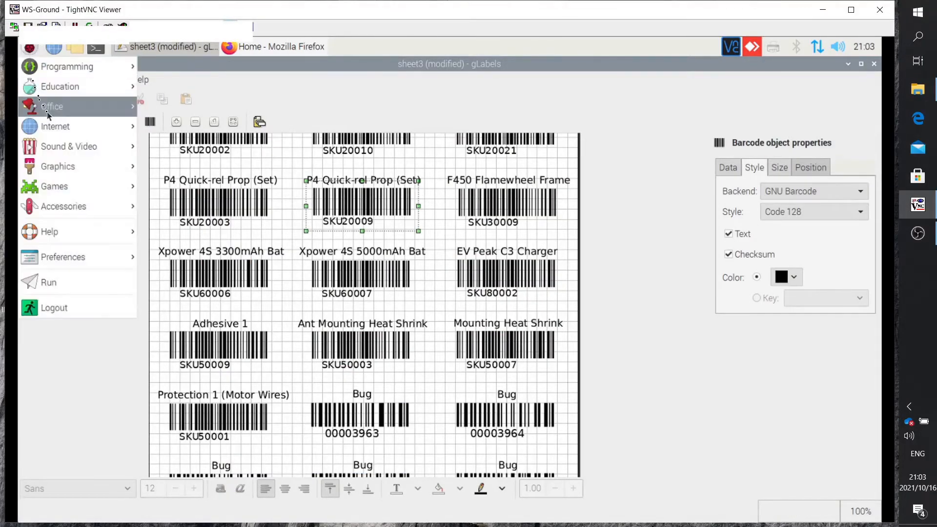
{"action": "mouse_move", "coordinate": [52, 106]}
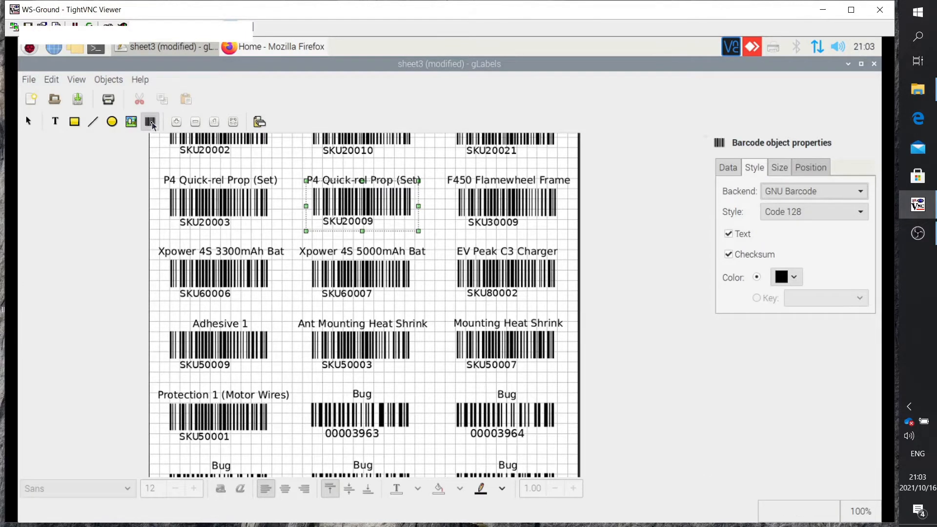
{"action": "mouse_move", "coordinate": [149, 122]}
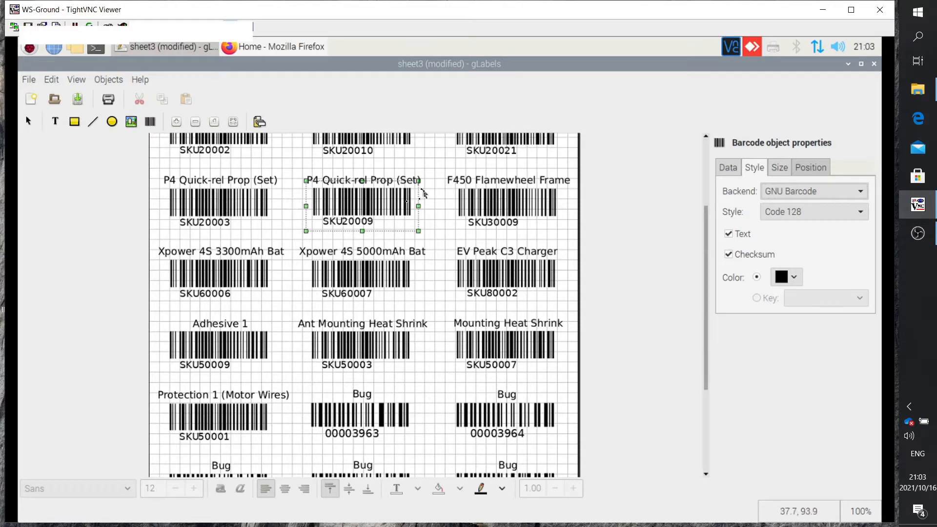
{"action": "mouse_move", "coordinate": [176, 138]}
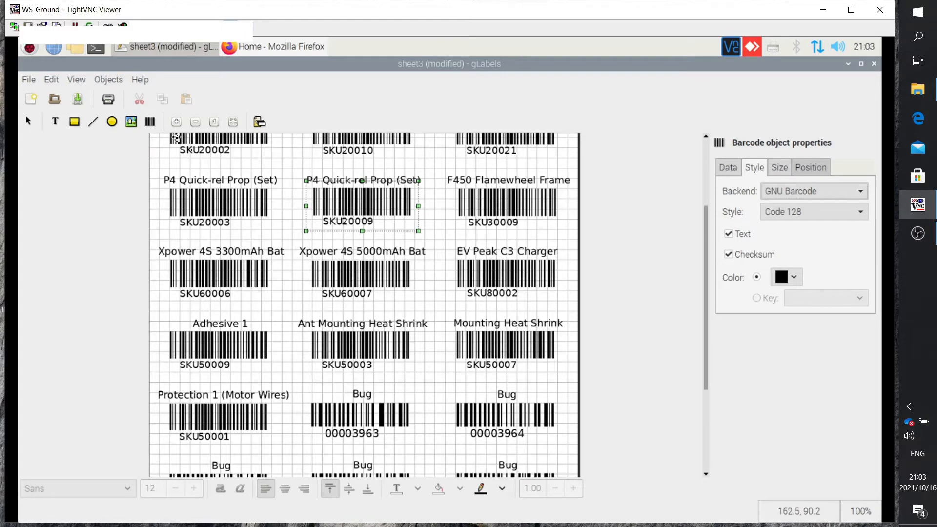
{"action": "mouse_move", "coordinate": [151, 315]}
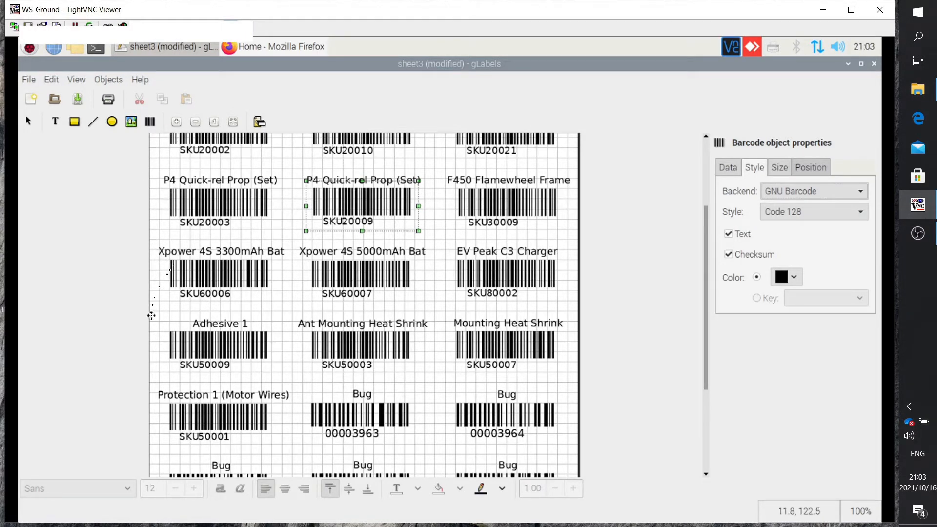
{"action": "mouse_move", "coordinate": [377, 431]}
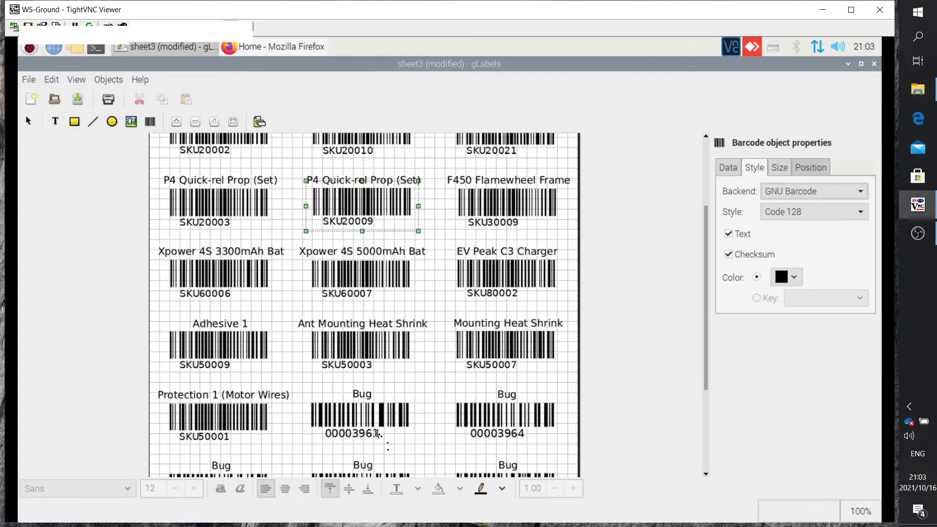
{"action": "mouse_move", "coordinate": [299, 293]}
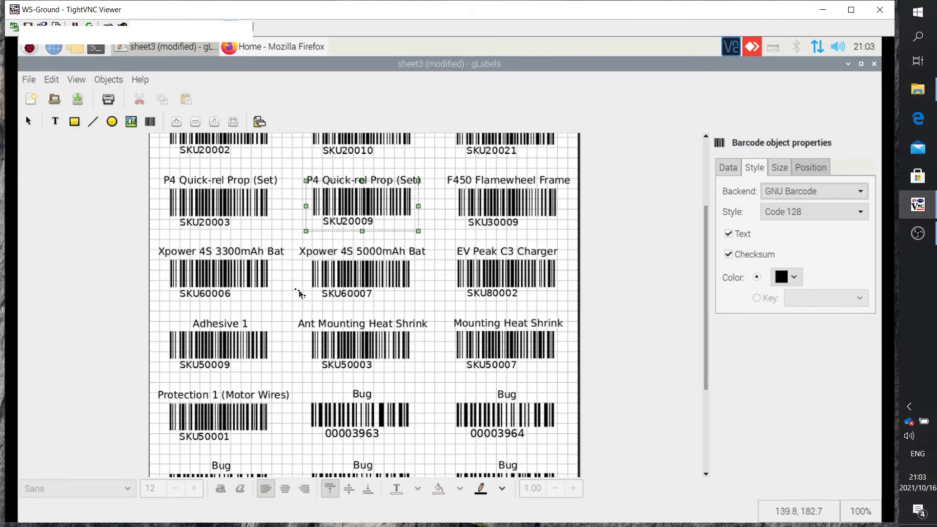
{"action": "mouse_move", "coordinate": [295, 292]}
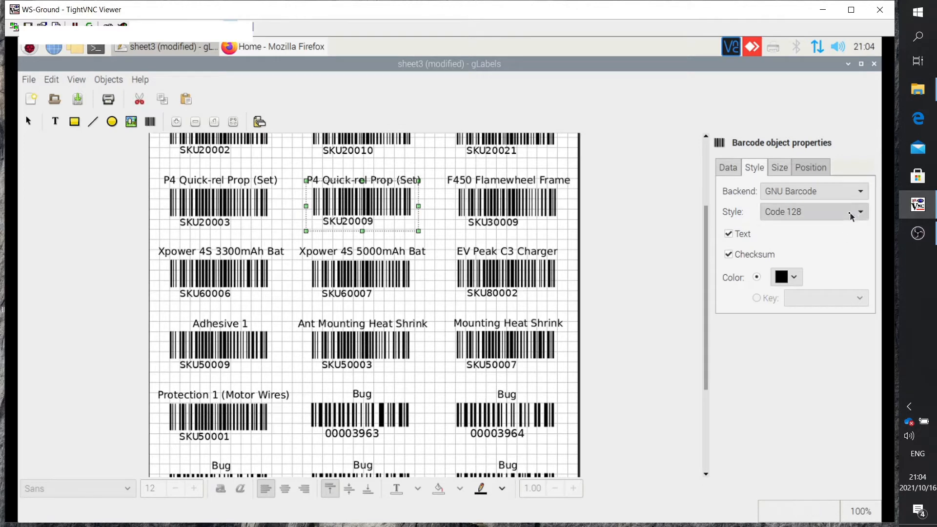
{"action": "left_click", "coordinate": [858, 212]}
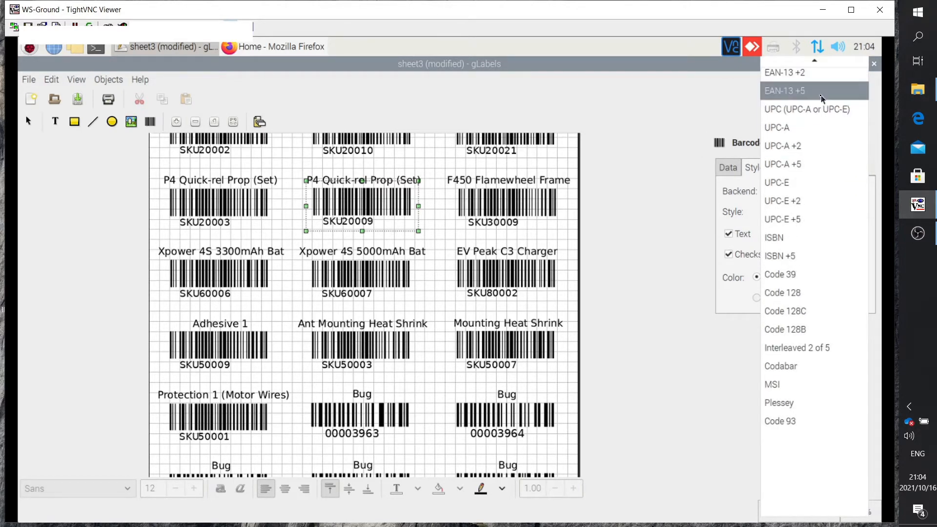
{"action": "mouse_move", "coordinate": [826, 222]}
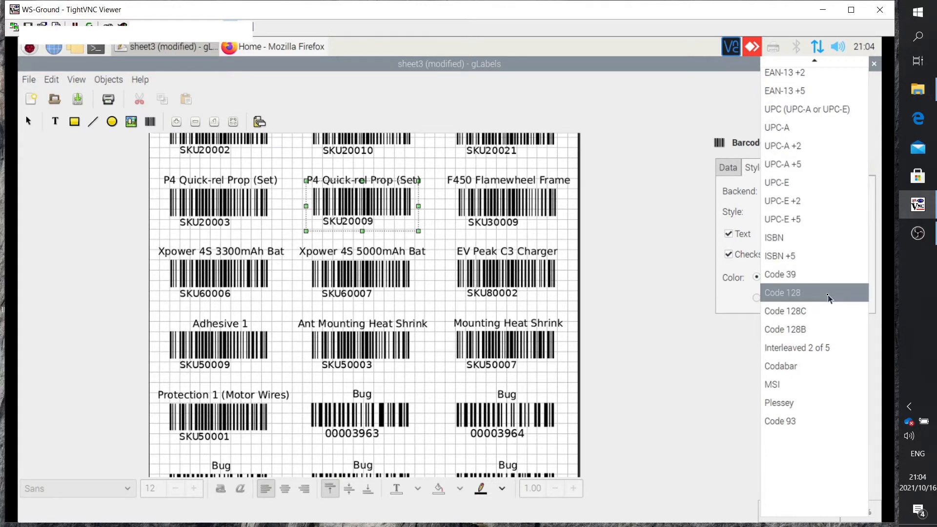
{"action": "left_click", "coordinate": [782, 291]}
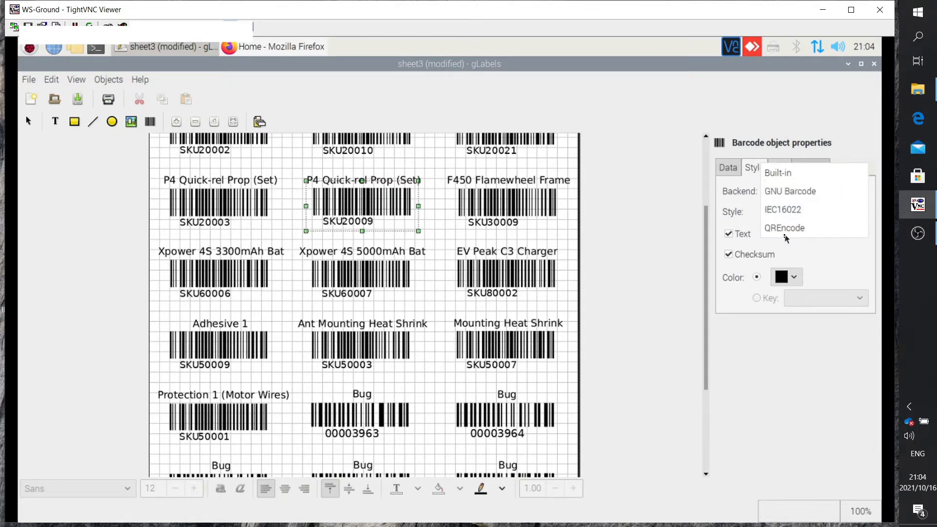
{"action": "mouse_move", "coordinate": [784, 227]}
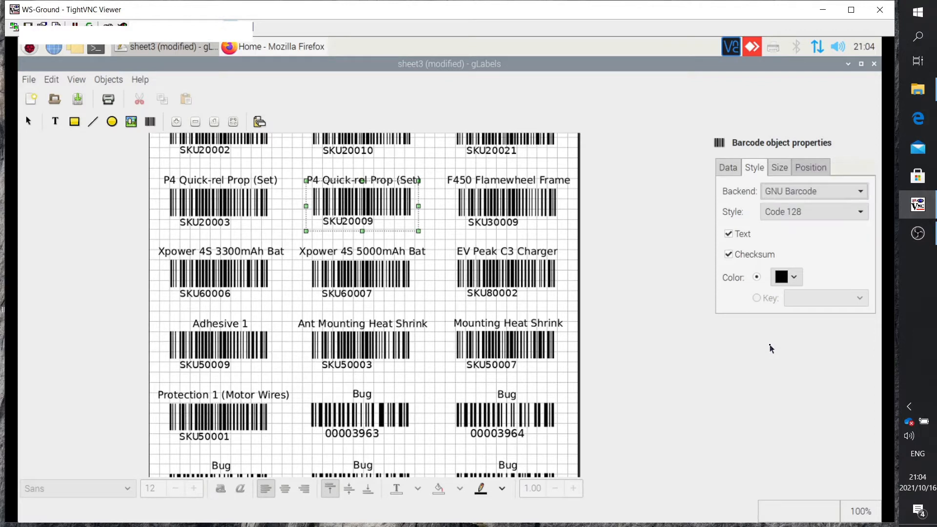
{"action": "mouse_move", "coordinate": [620, 201]}
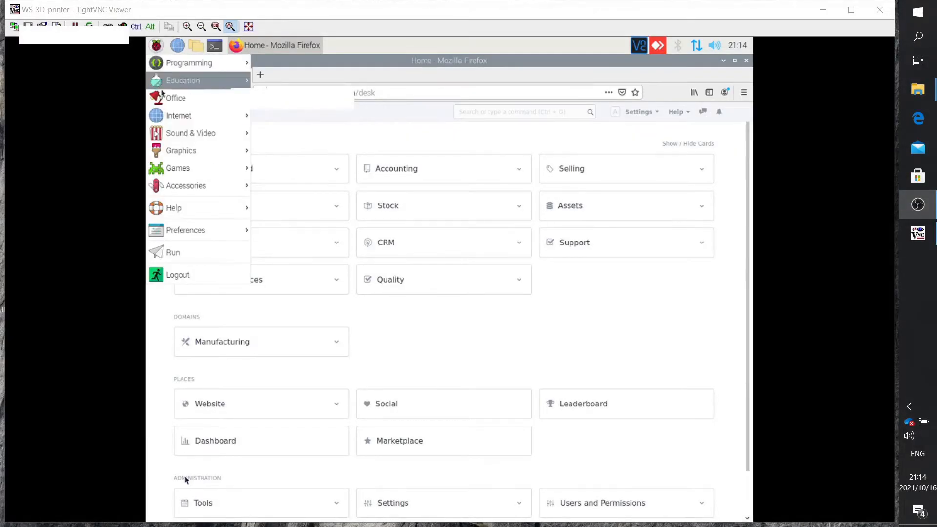
{"action": "mouse_move", "coordinate": [176, 98]}
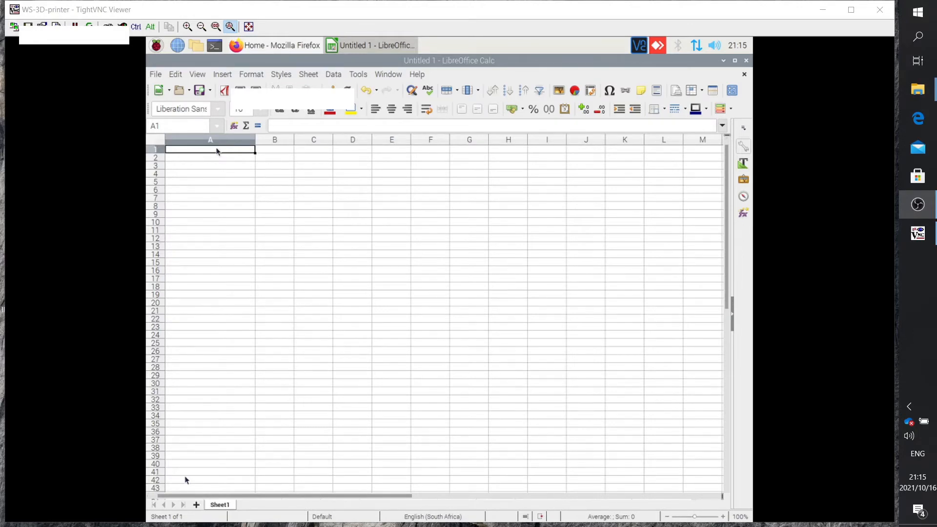
Scan SKU30001 into cell A1 of the new Calc spreadsheet.
{"action": "type", "text": "SKU30001"}
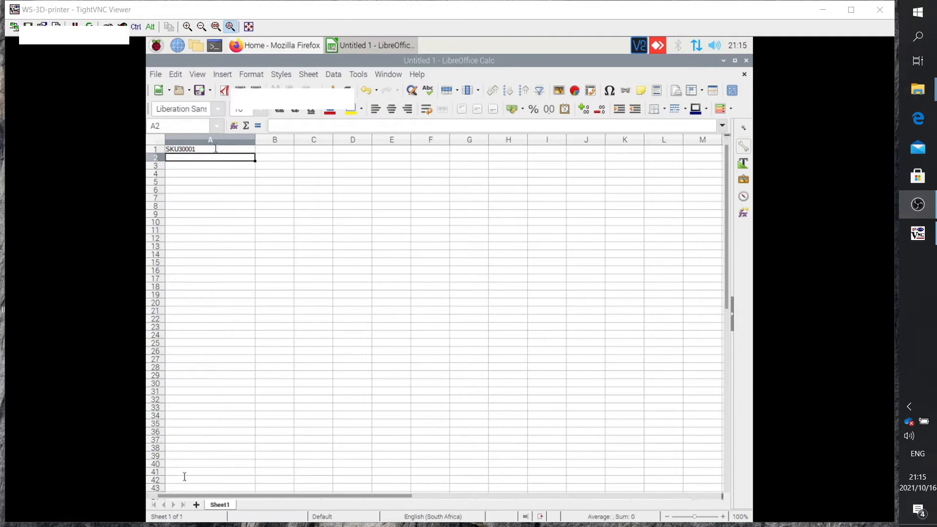
Close the Calc scan-test spreadsheet, returning to the ERPNext desk in Firefox.
{"action": "left_click", "coordinate": [274, 45]}
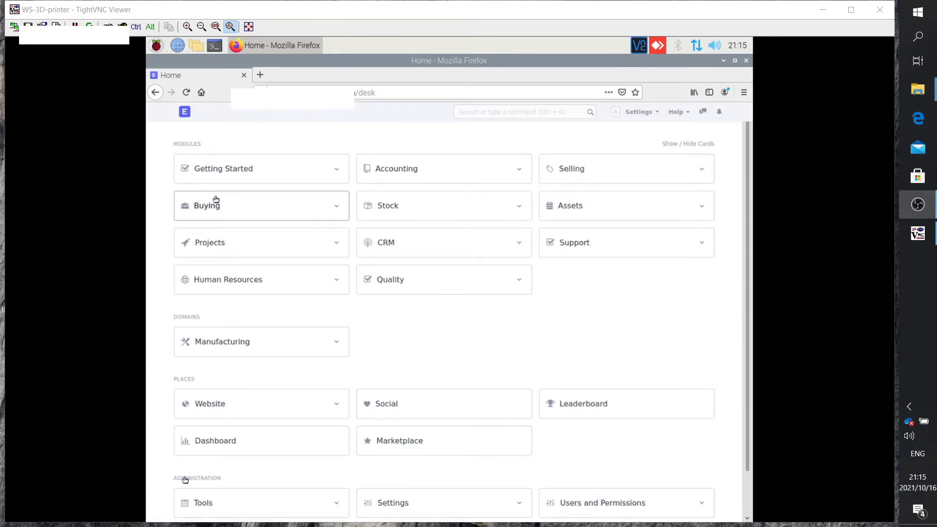
Start a new purchase invoice from the Buying module's Purchase Invoice list.
{"action": "left_click", "coordinate": [207, 204]}
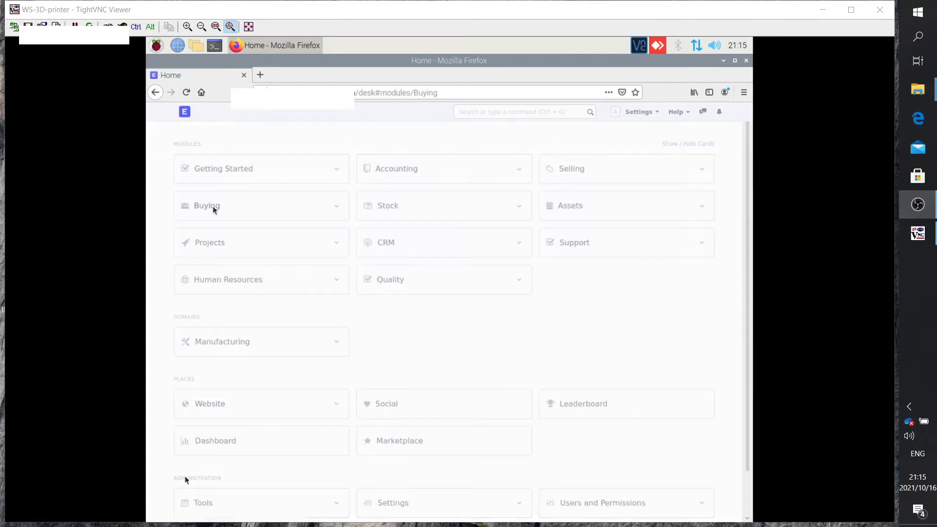
{"action": "left_click", "coordinate": [207, 205]}
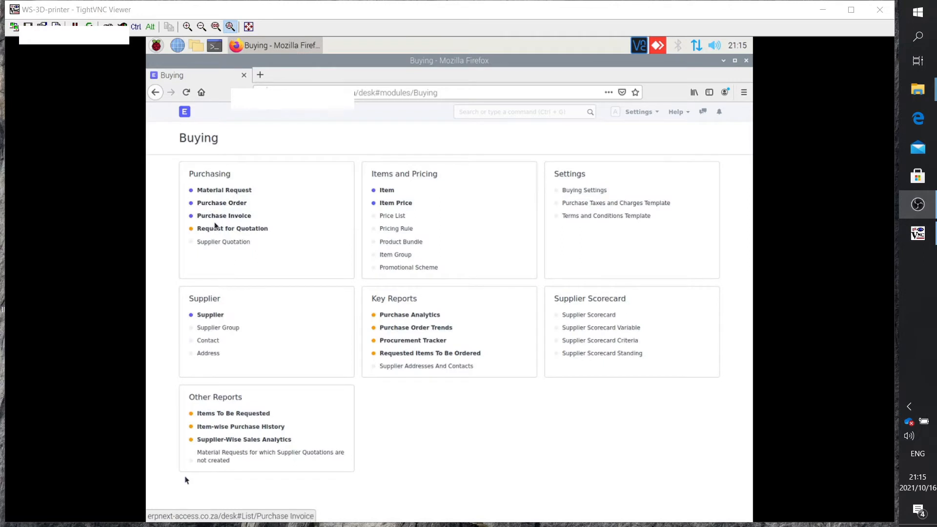
{"action": "left_click", "coordinate": [224, 215]}
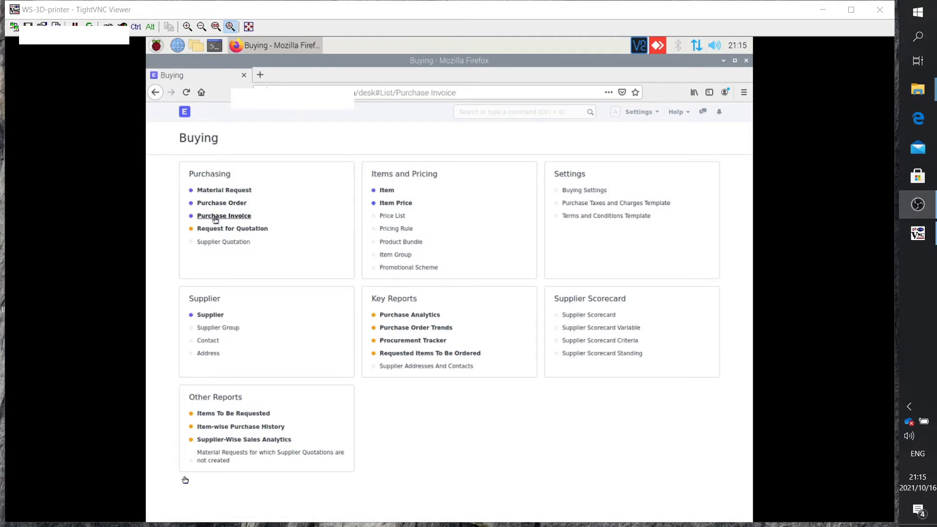
{"action": "left_click", "coordinate": [224, 215]}
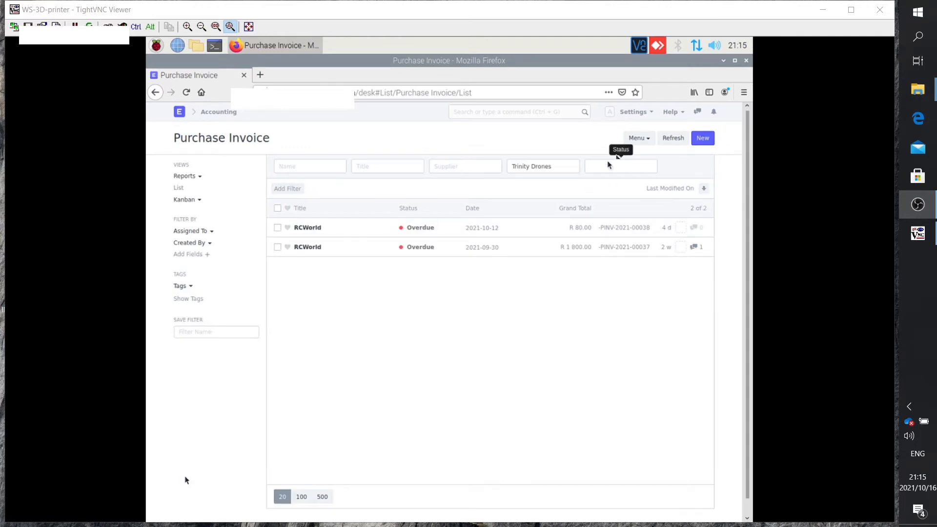
{"action": "left_click", "coordinate": [702, 138]}
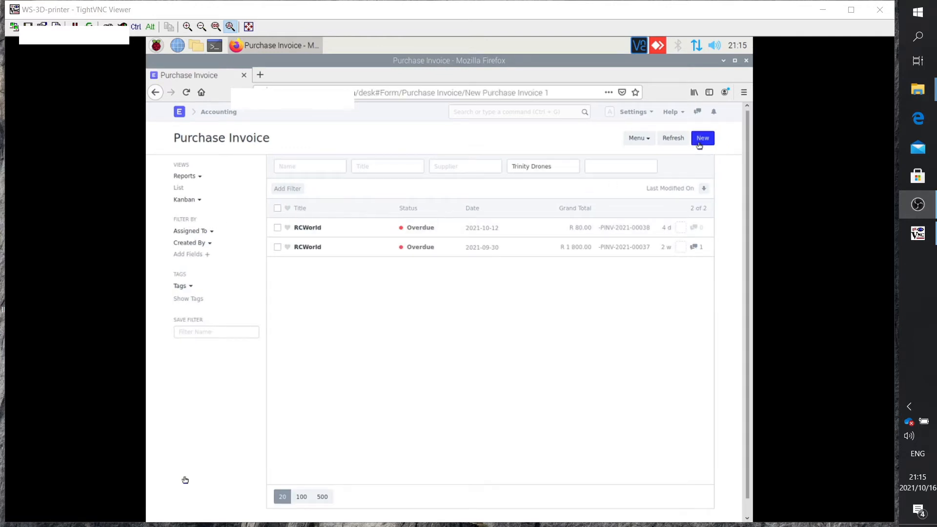
{"action": "left_click", "coordinate": [702, 138]}
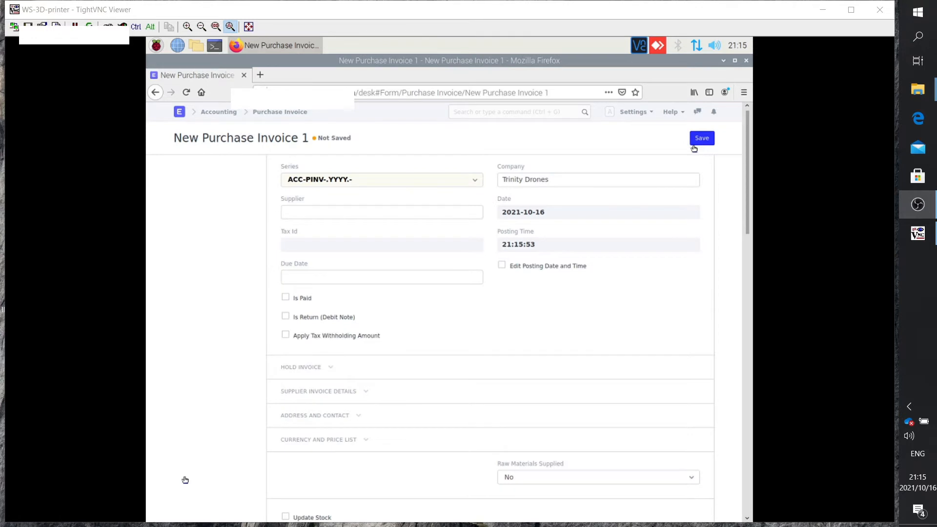
Scan SKU30003 into the invoice's Scan Barcode field to add its item row.
{"action": "scroll", "scroll_direction": "down", "scroll_amount": 3}
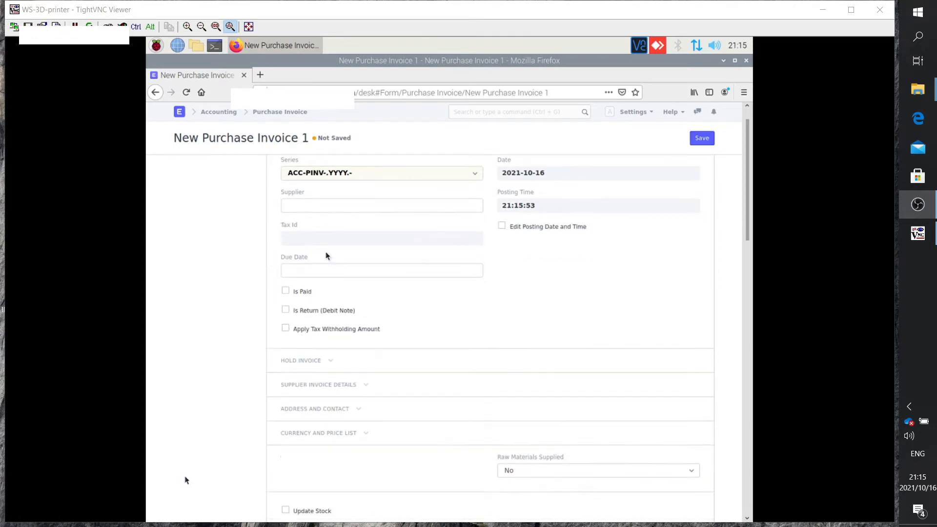
{"action": "scroll", "scroll_direction": "down", "scroll_amount": 3}
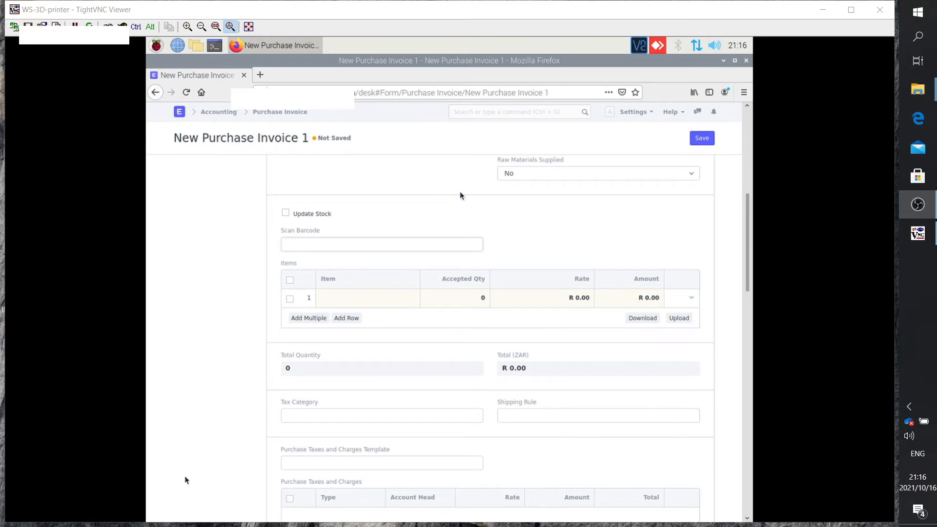
{"action": "type", "text": "SKU30003"}
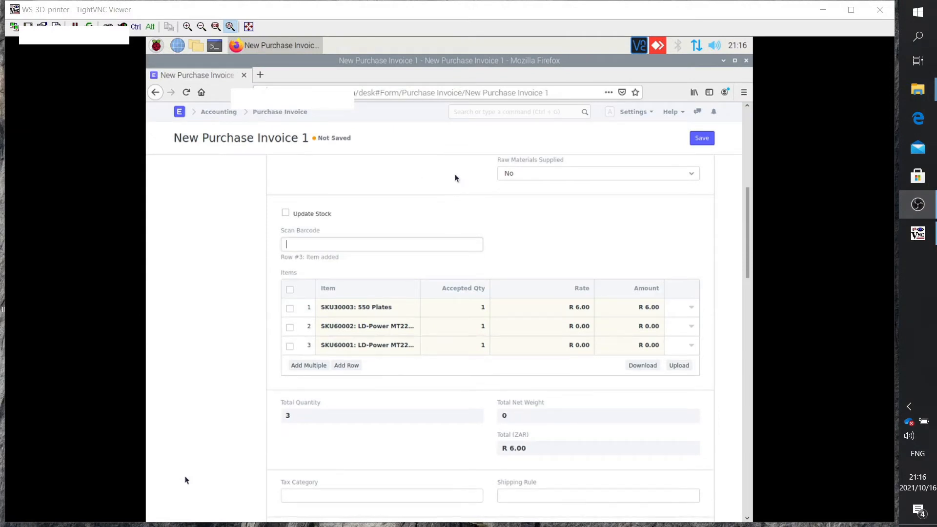
{"action": "mouse_move", "coordinate": [457, 161]}
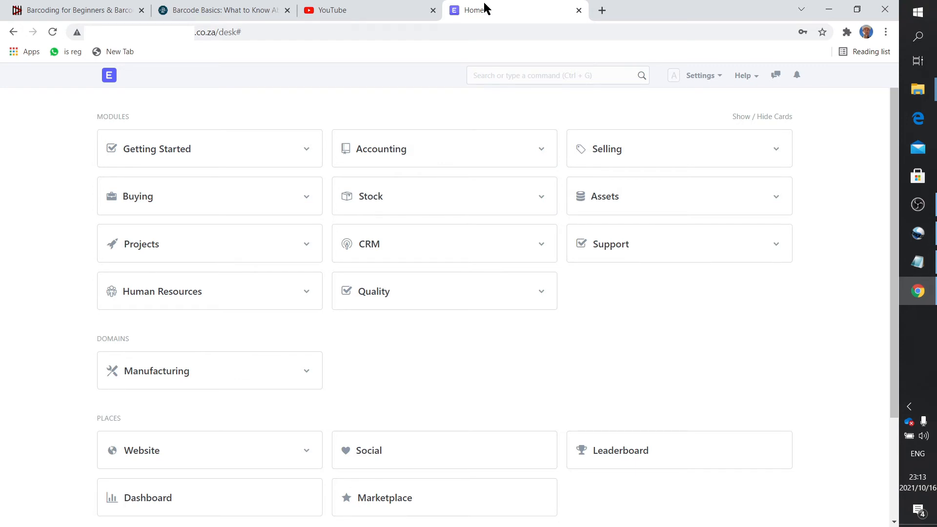
{"action": "mouse_move", "coordinate": [484, 7]}
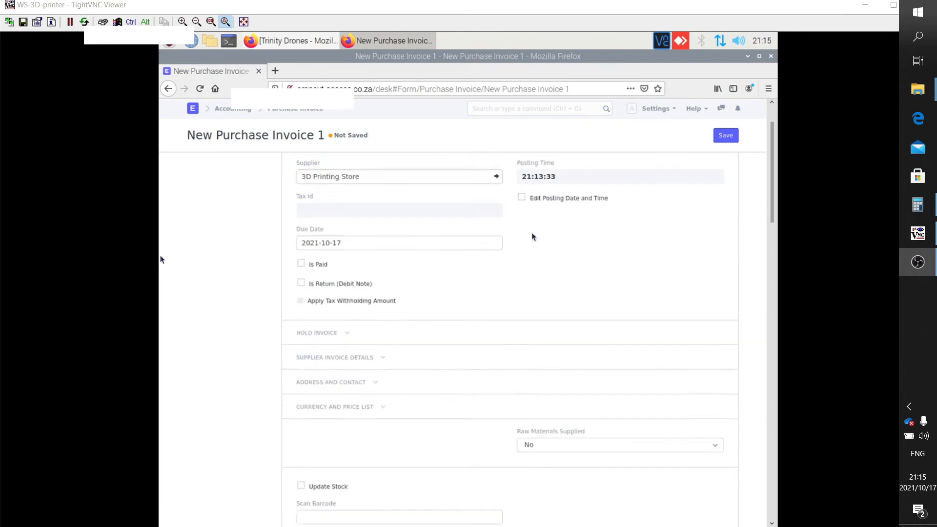
Scan SKU60002 again into the Scan Barcode field to raise that row's quantity.
{"action": "scroll", "scroll_direction": "down", "scroll_amount": 3}
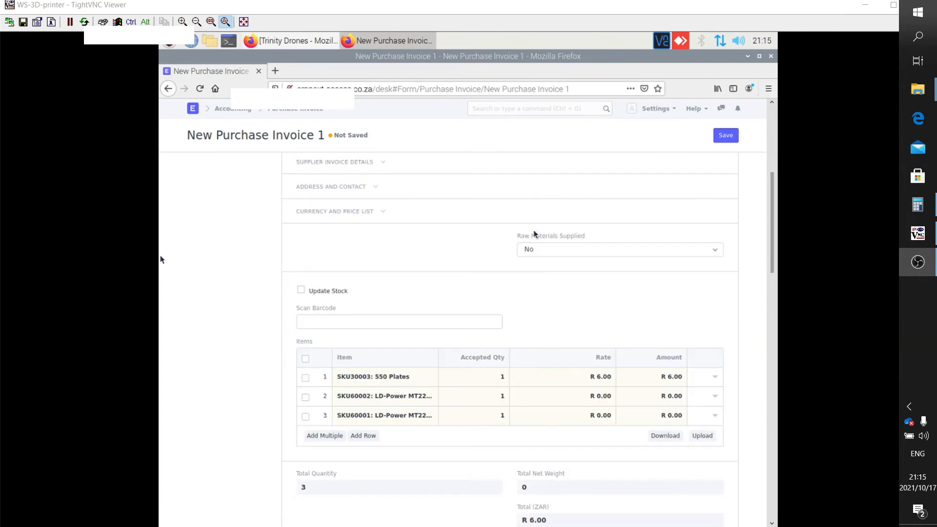
{"action": "scroll", "scroll_direction": "down", "scroll_amount": 3}
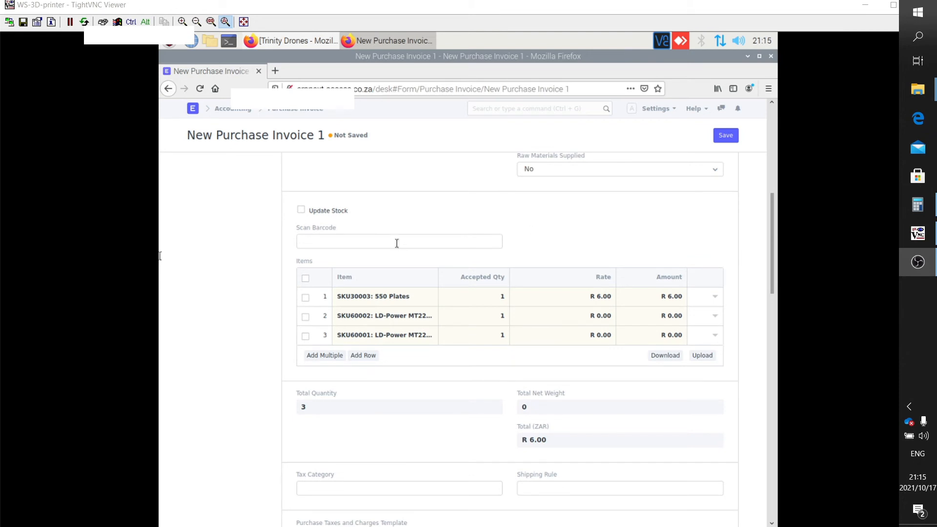
{"action": "mouse_move", "coordinate": [408, 247]}
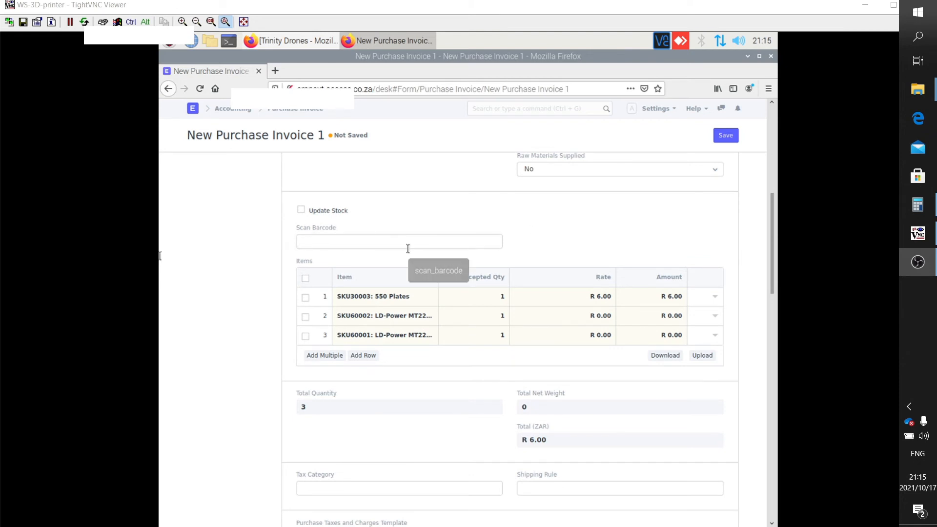
{"action": "type", "text": "SKU60002"}
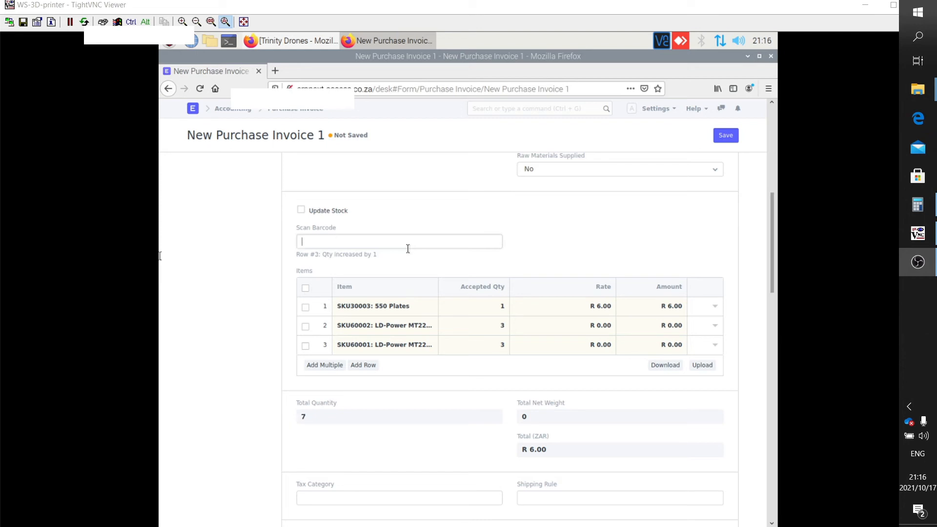
{"action": "mouse_move", "coordinate": [437, 234]}
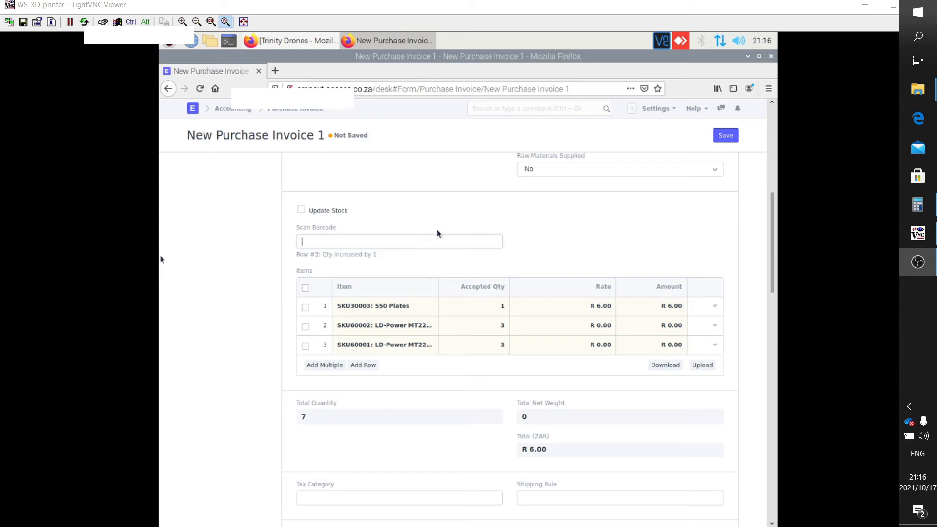
{"action": "mouse_move", "coordinate": [578, 266]}
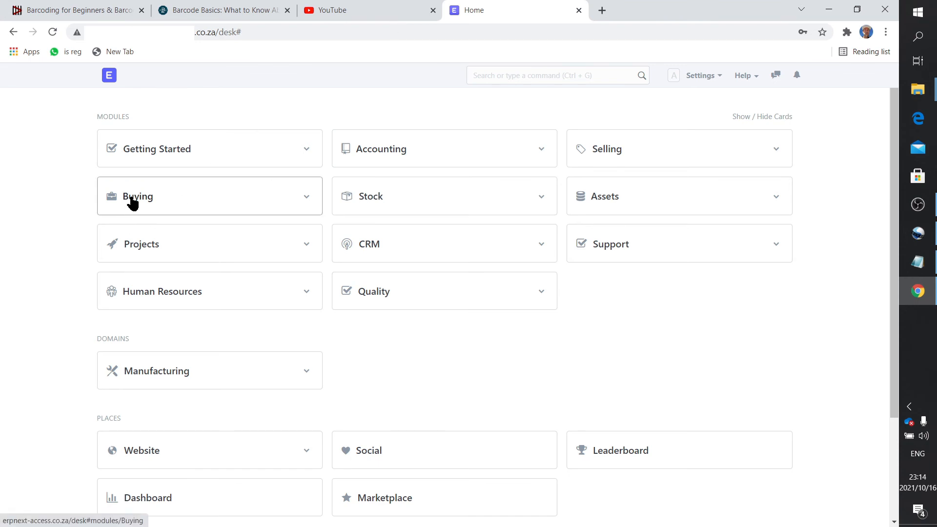
Open the 550 Plates record from the Buying module's Item list.
{"action": "left_click", "coordinate": [138, 196]}
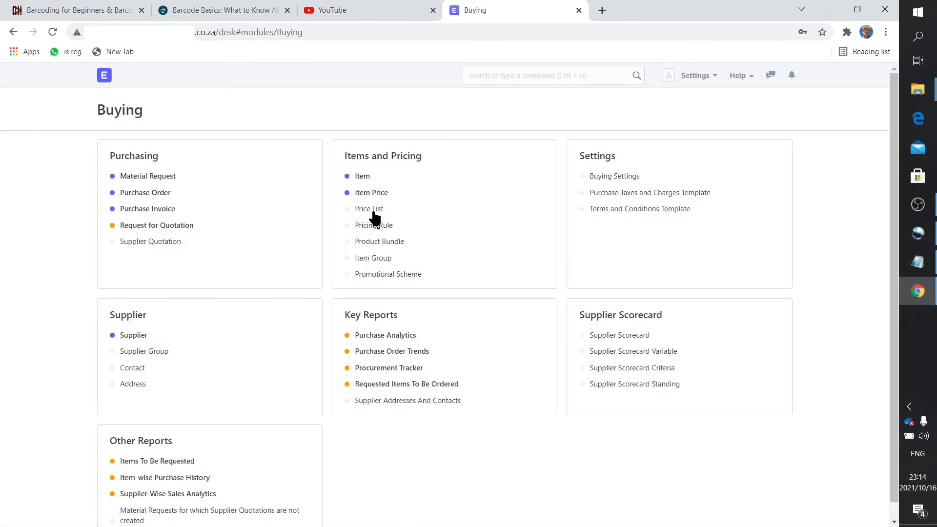
{"action": "mouse_move", "coordinate": [362, 175]}
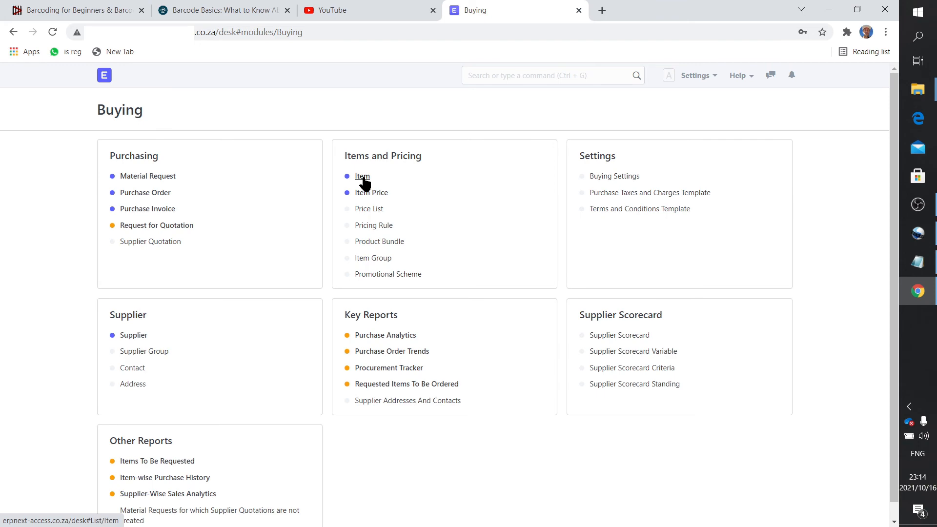
{"action": "left_click", "coordinate": [362, 176]}
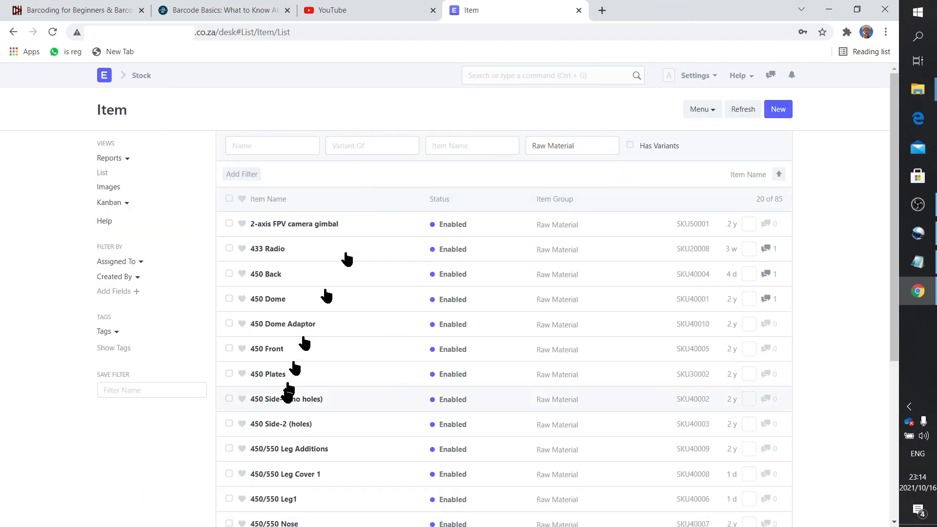
{"action": "scroll", "scroll_direction": "down", "scroll_amount": 3}
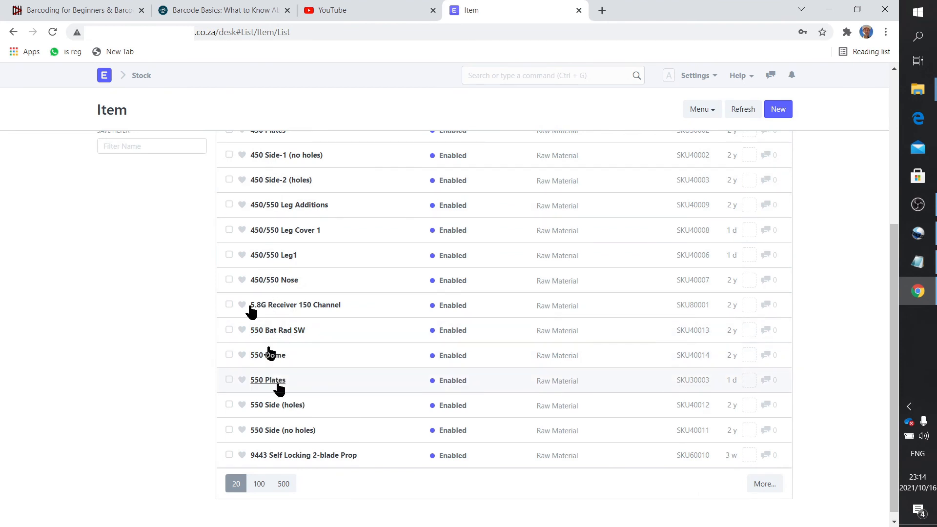
{"action": "mouse_move", "coordinate": [313, 355]}
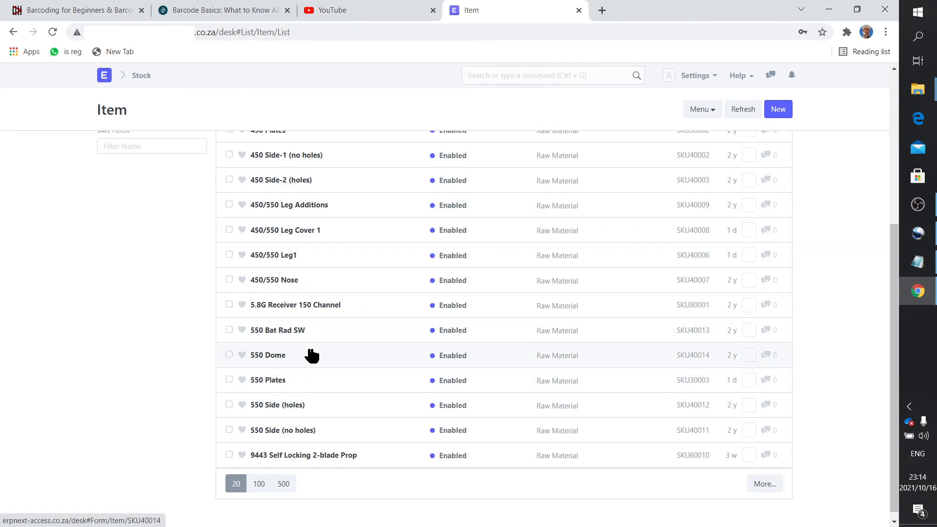
{"action": "mouse_move", "coordinate": [278, 395]}
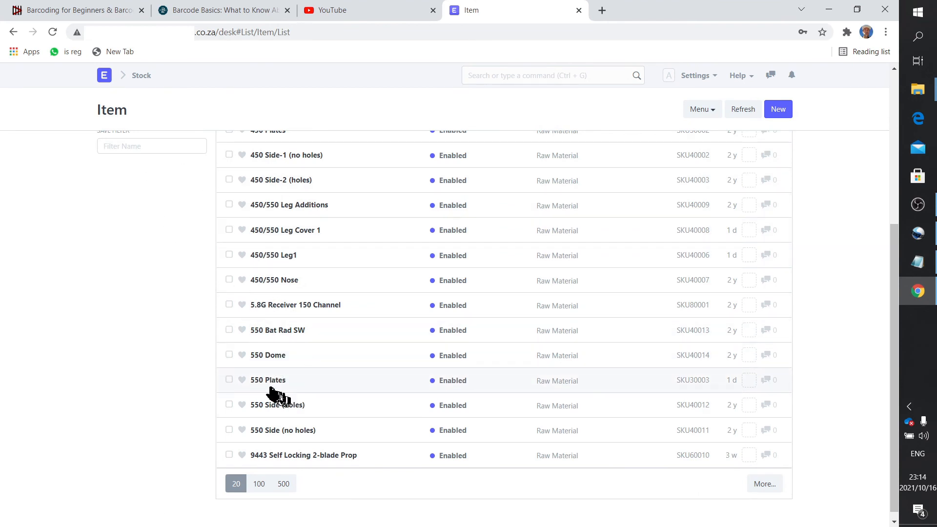
{"action": "mouse_move", "coordinate": [267, 379]}
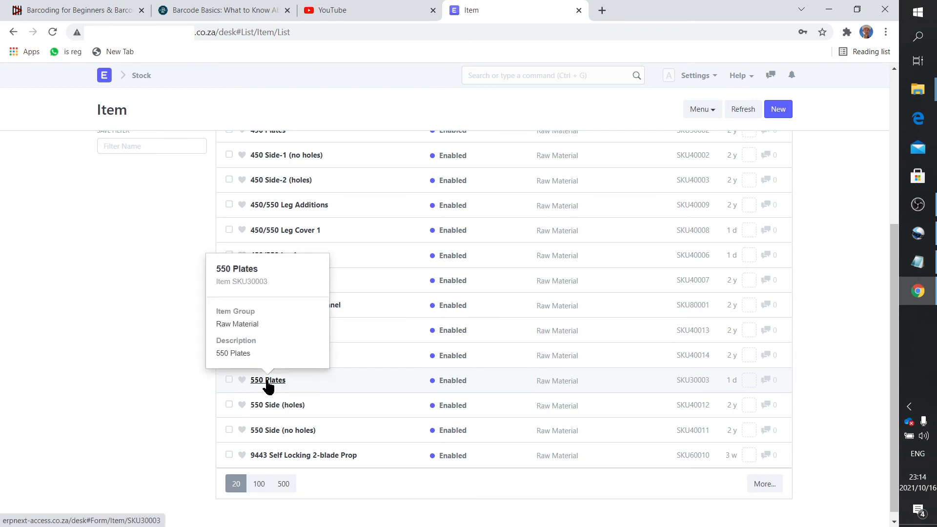
{"action": "left_click", "coordinate": [267, 379]}
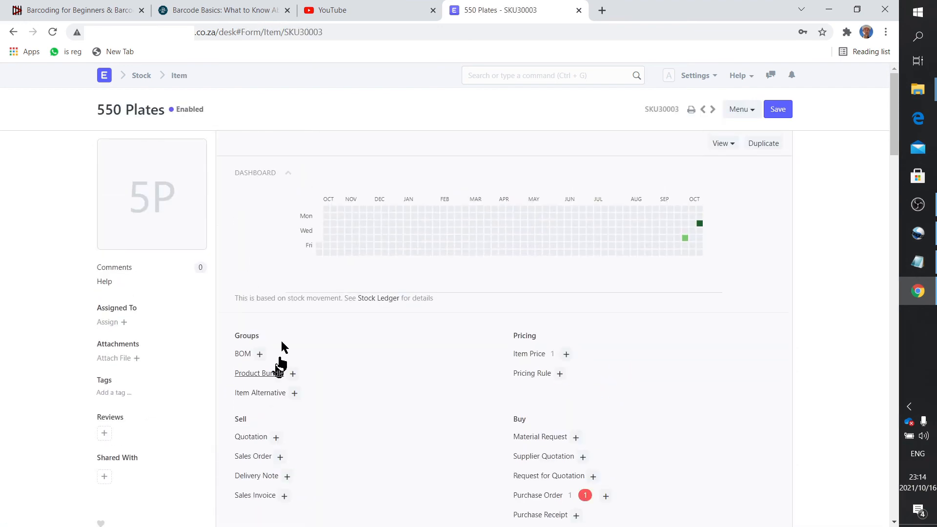
View SKU30003 in the item's Barcodes table, then return to the desk home.
{"action": "scroll", "scroll_direction": "down", "scroll_amount": 3}
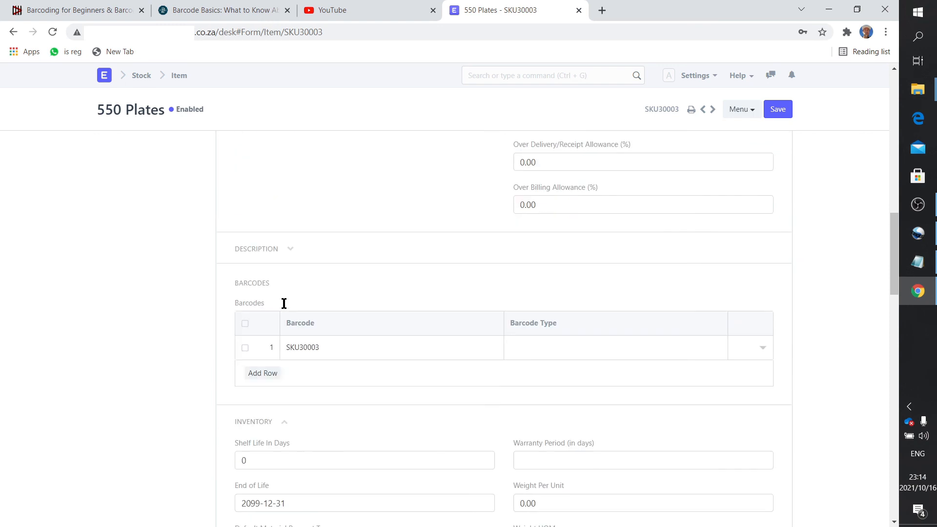
{"action": "mouse_move", "coordinate": [346, 353]}
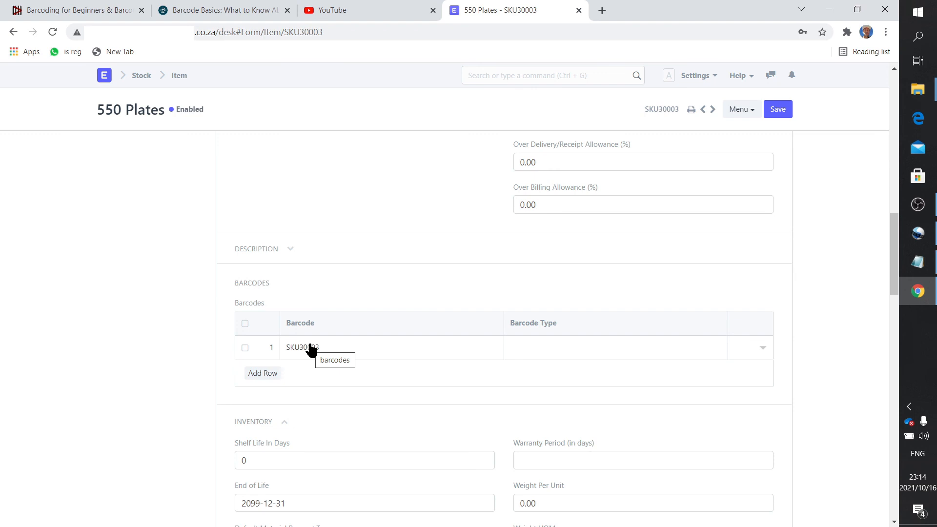
{"action": "mouse_move", "coordinate": [316, 341]}
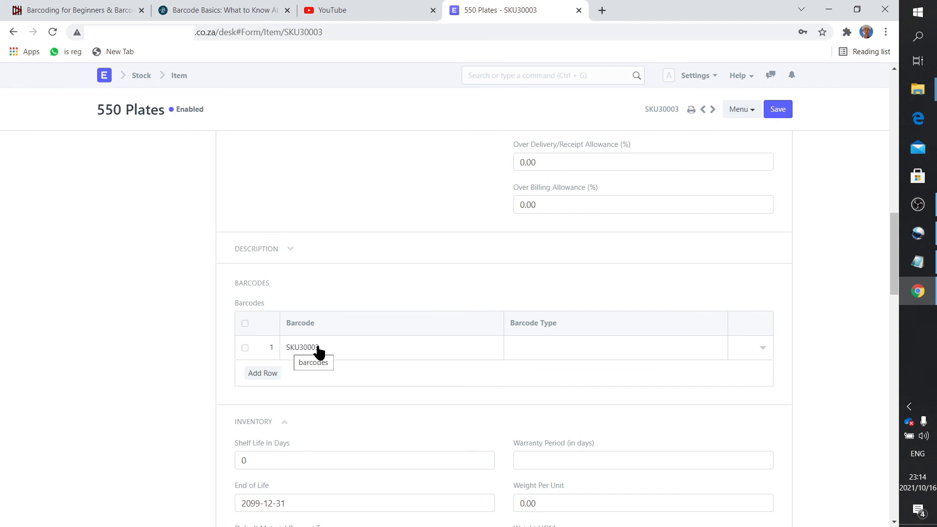
{"action": "mouse_move", "coordinate": [356, 340]}
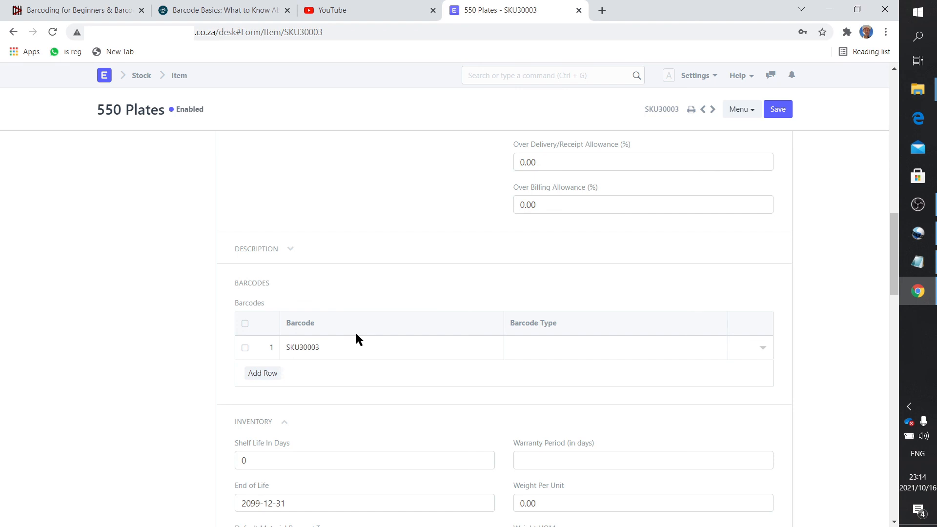
{"action": "mouse_move", "coordinate": [370, 343]}
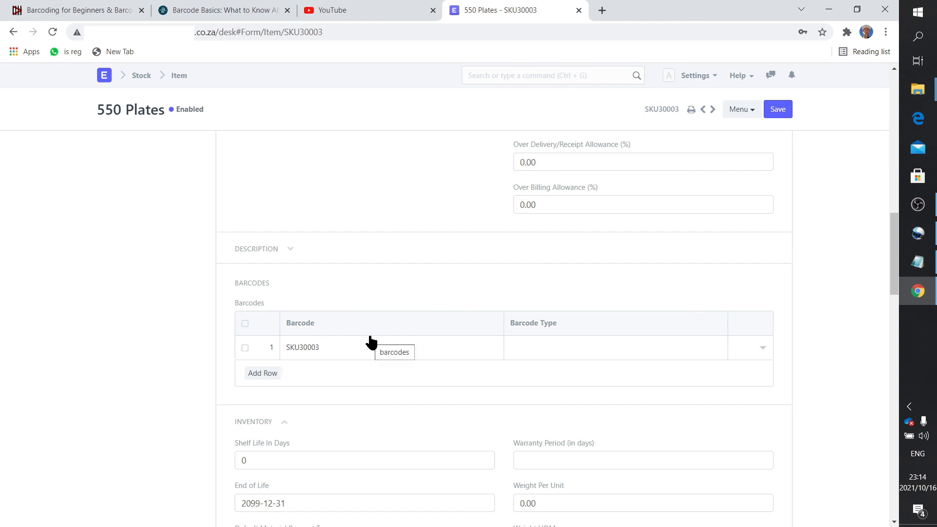
{"action": "mouse_move", "coordinate": [348, 359]}
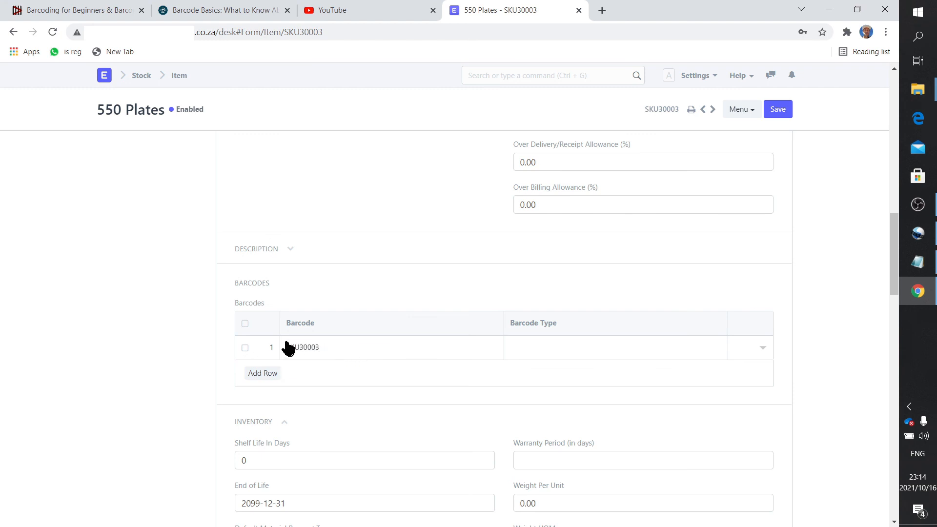
{"action": "mouse_move", "coordinate": [312, 353]}
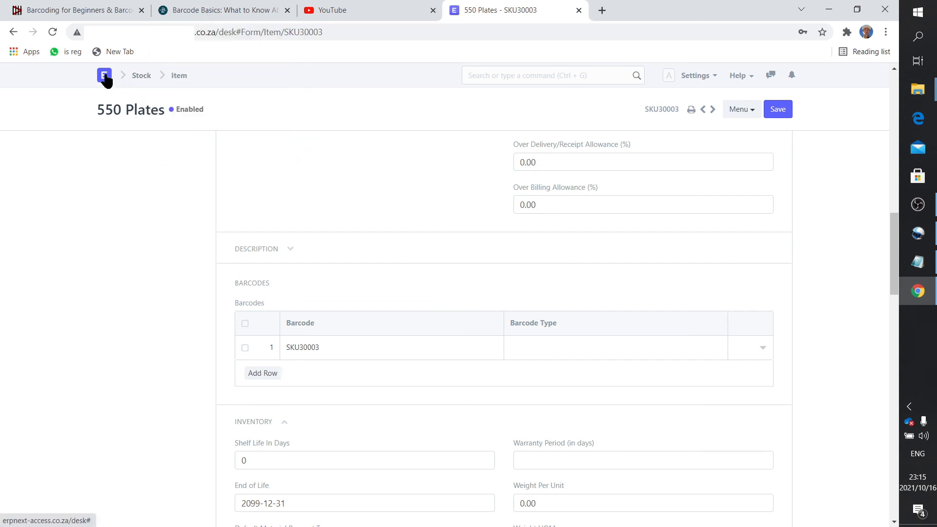
{"action": "left_click", "coordinate": [104, 75]}
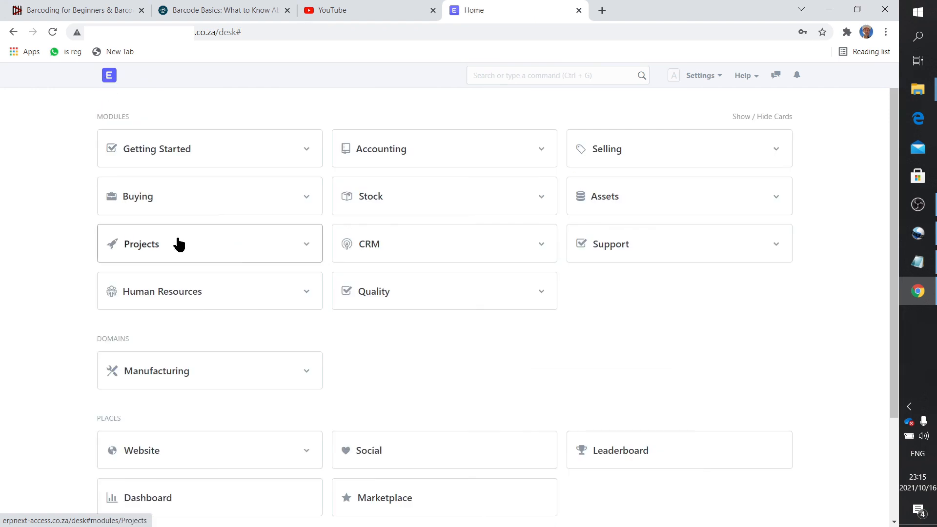